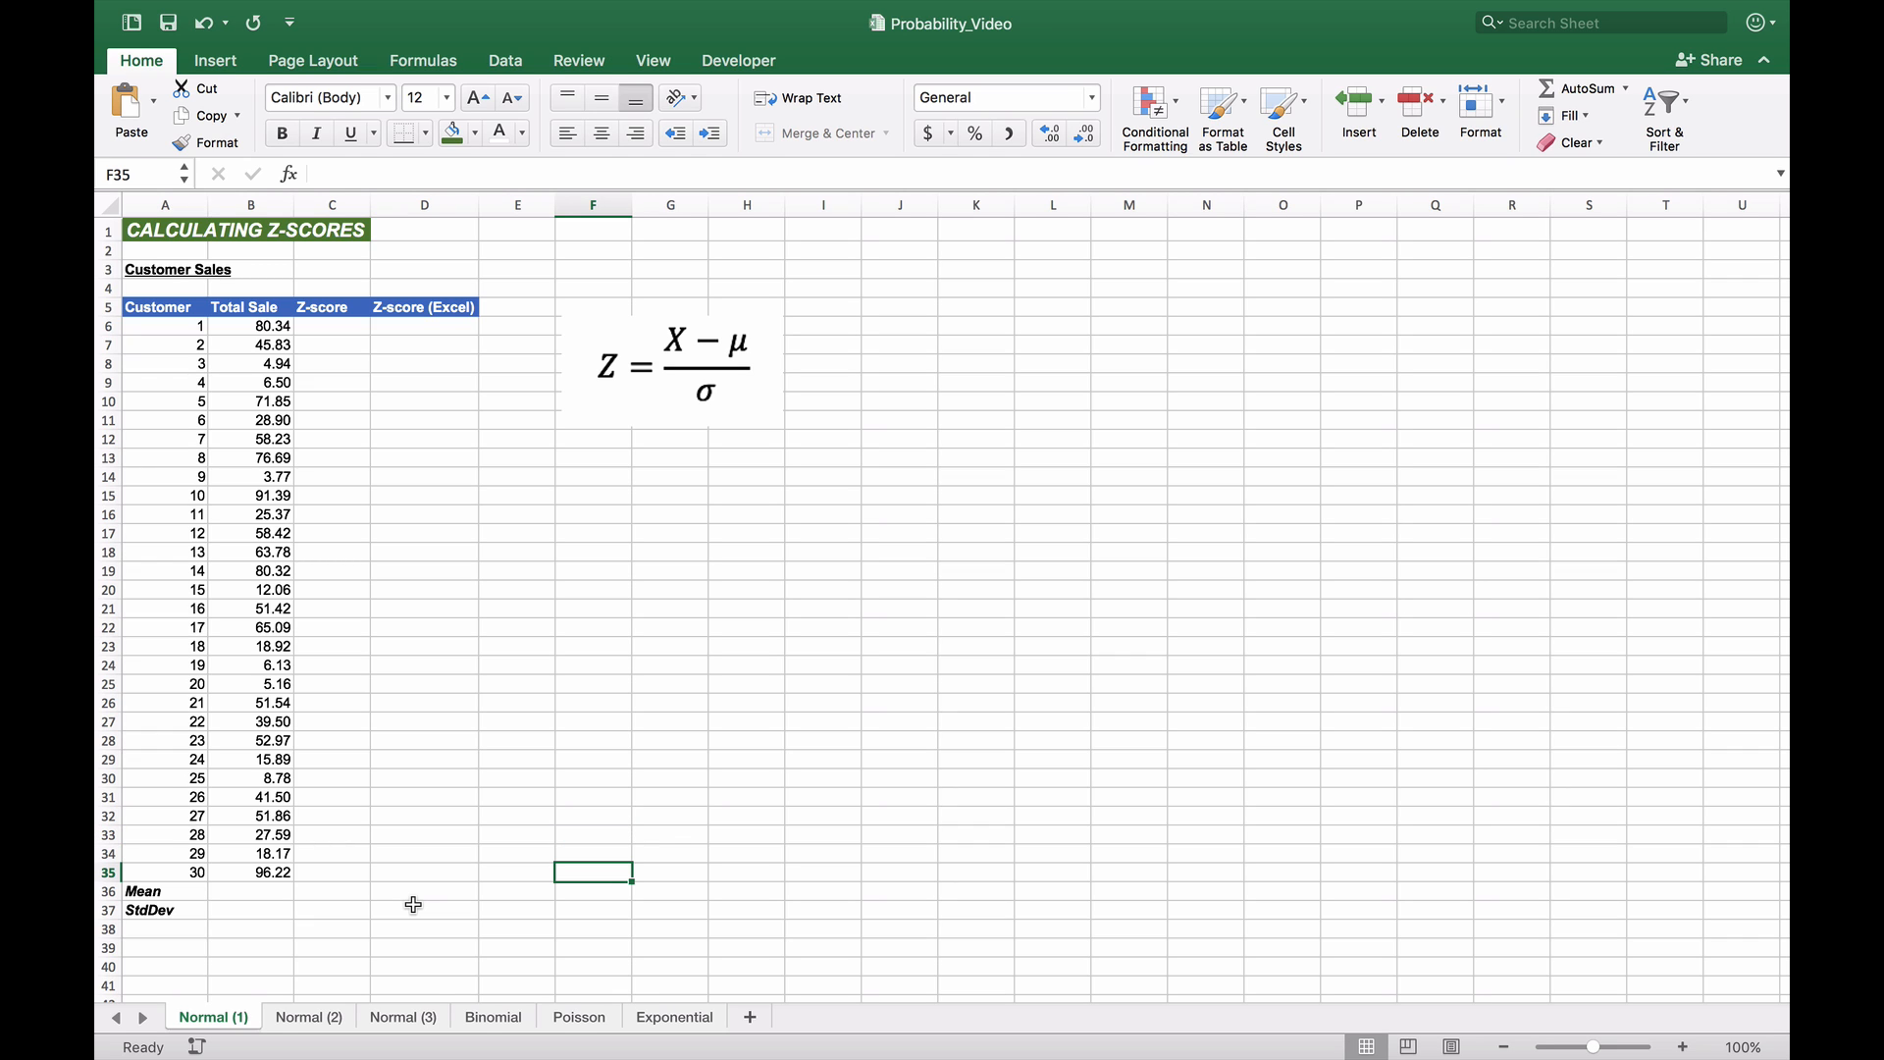
Step: Enter =AVERAGE(B6:B35) in B36, giving a mean sales value of 41.97
click(206, 890)
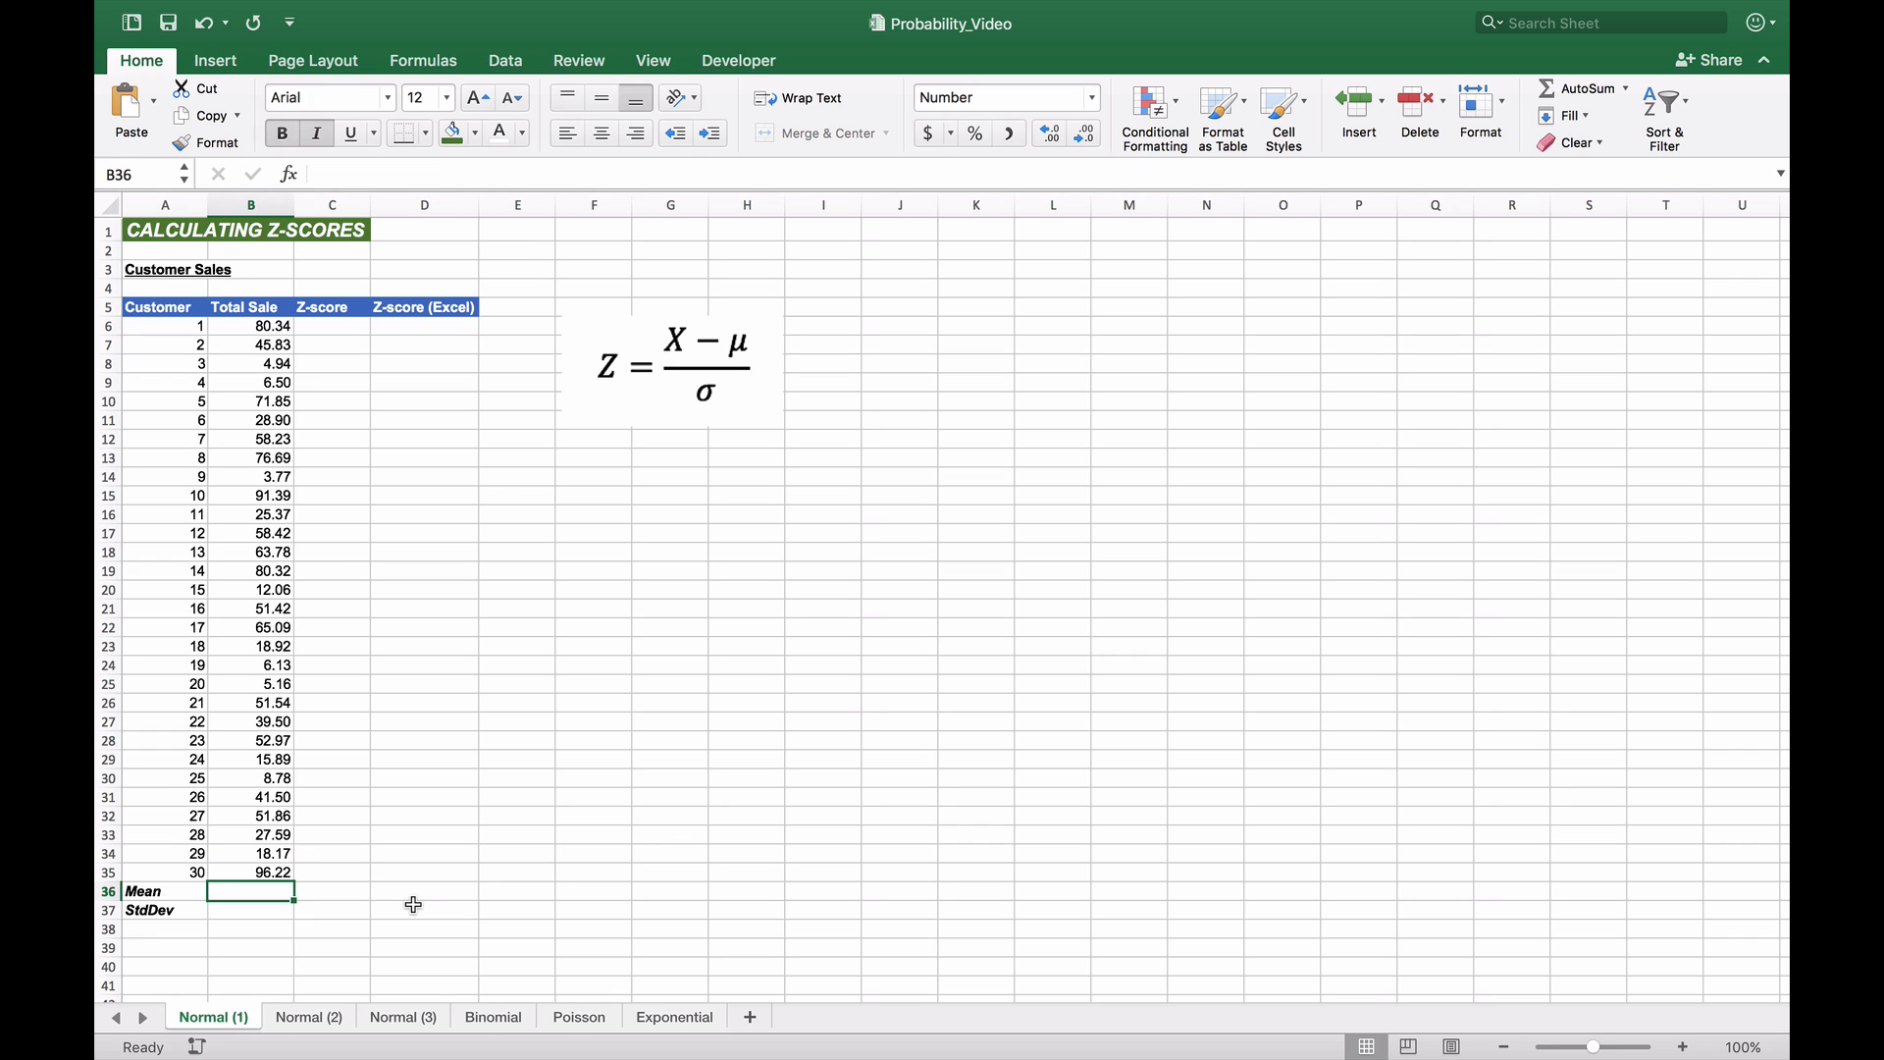
text(=ave)
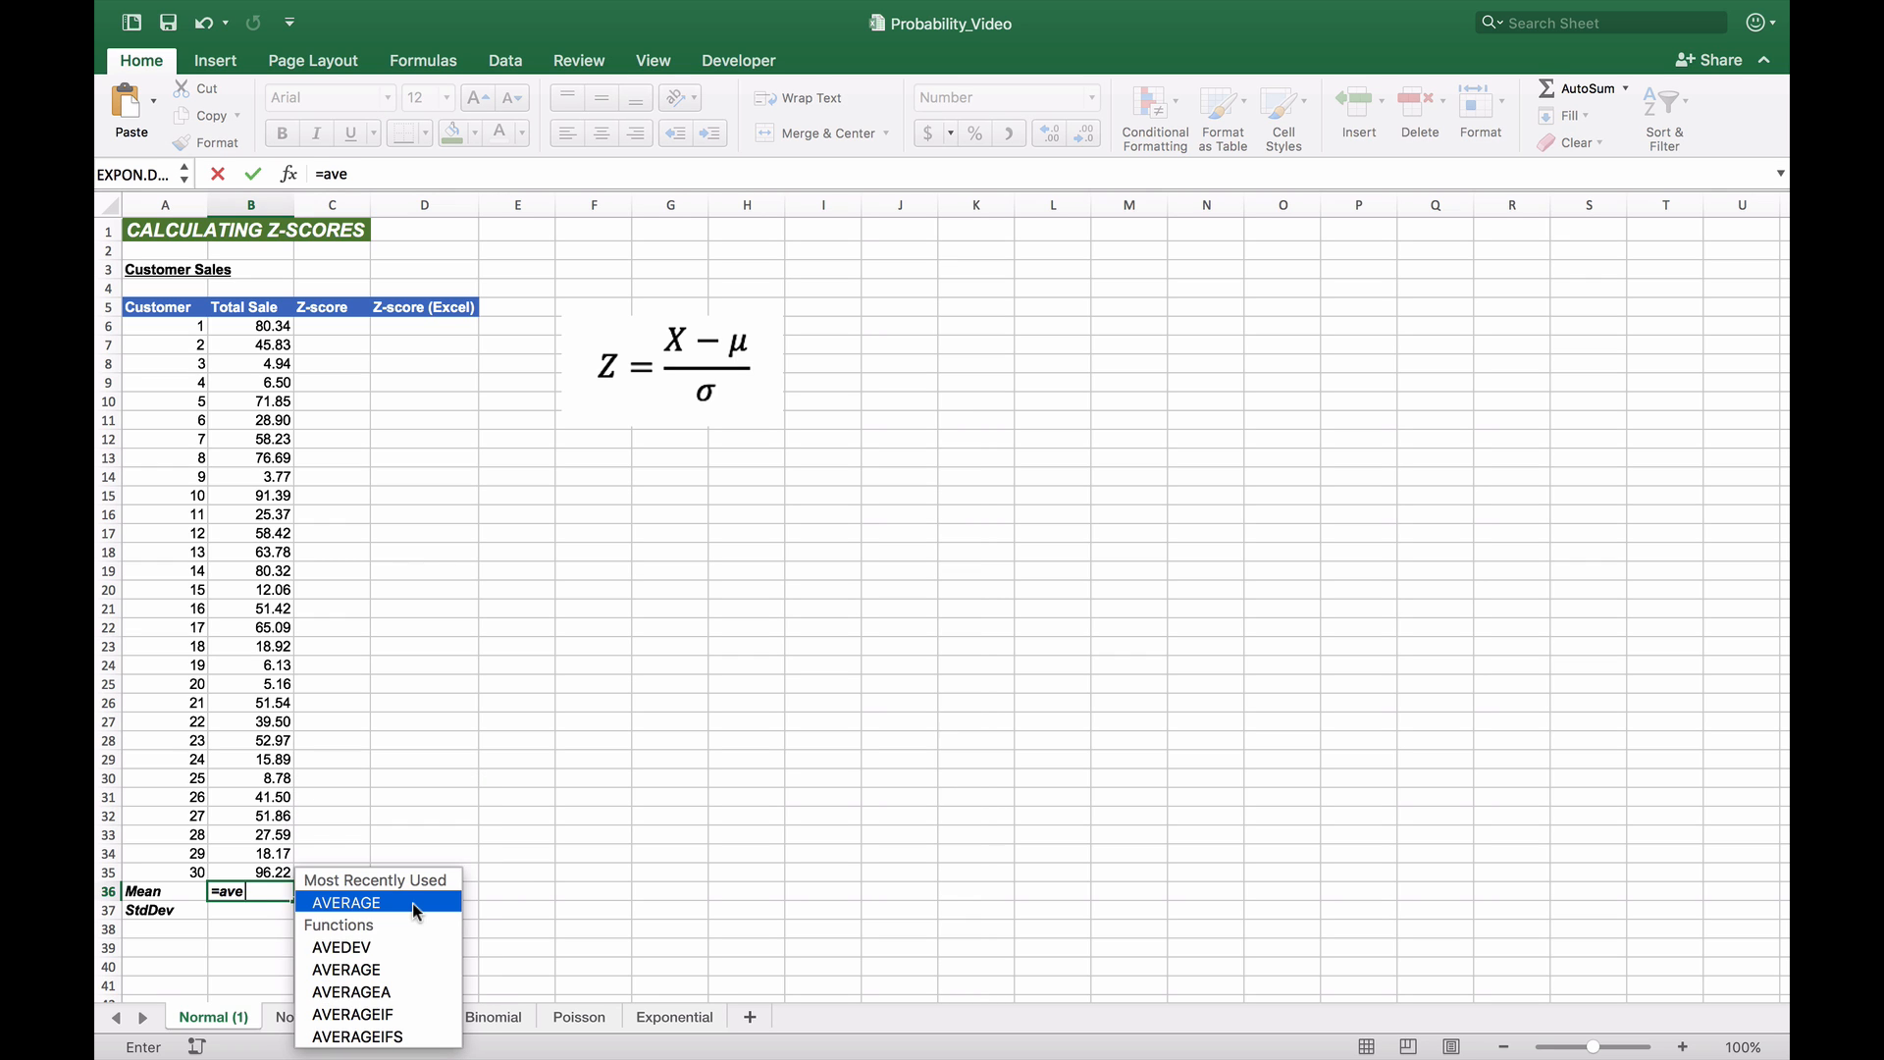
click(344, 902)
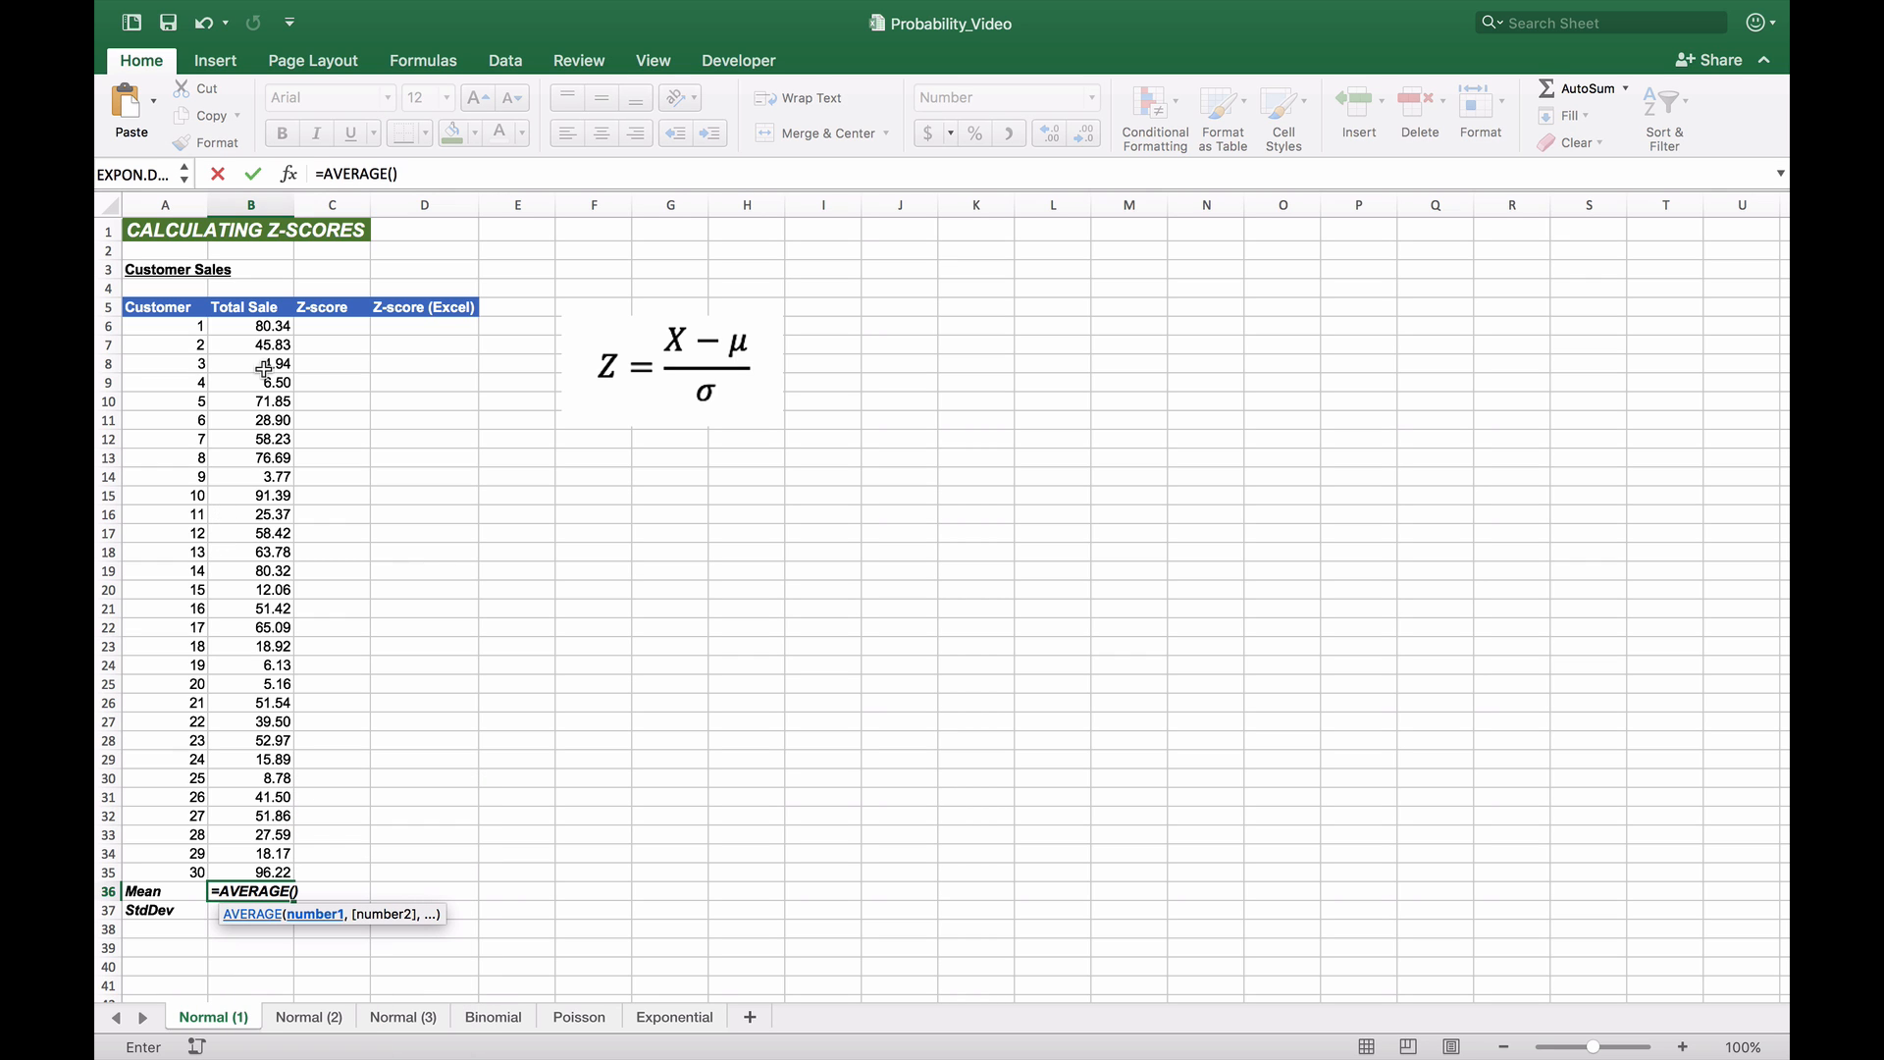
drag(250, 326, 250, 852)
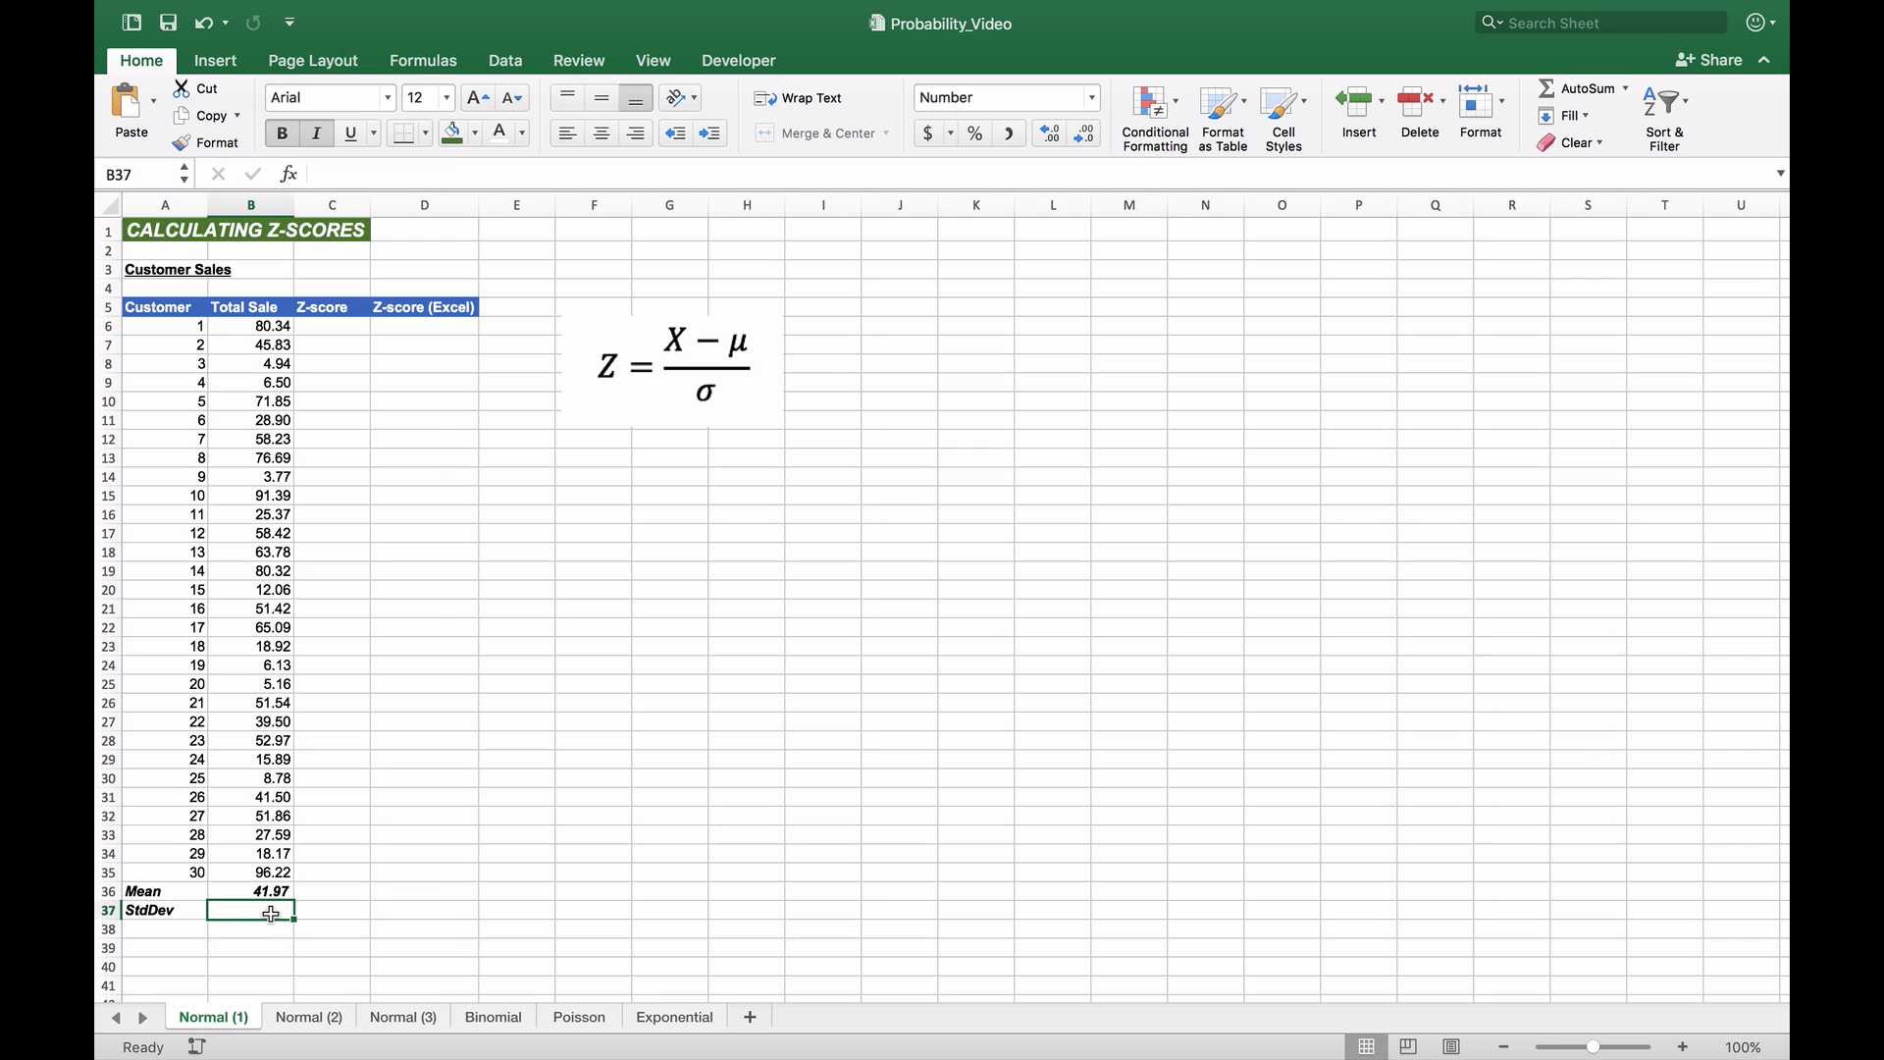
Step: Enter =STDEV.S(B6:B35) in B37, giving a standard deviation of 28.50
text(=st)
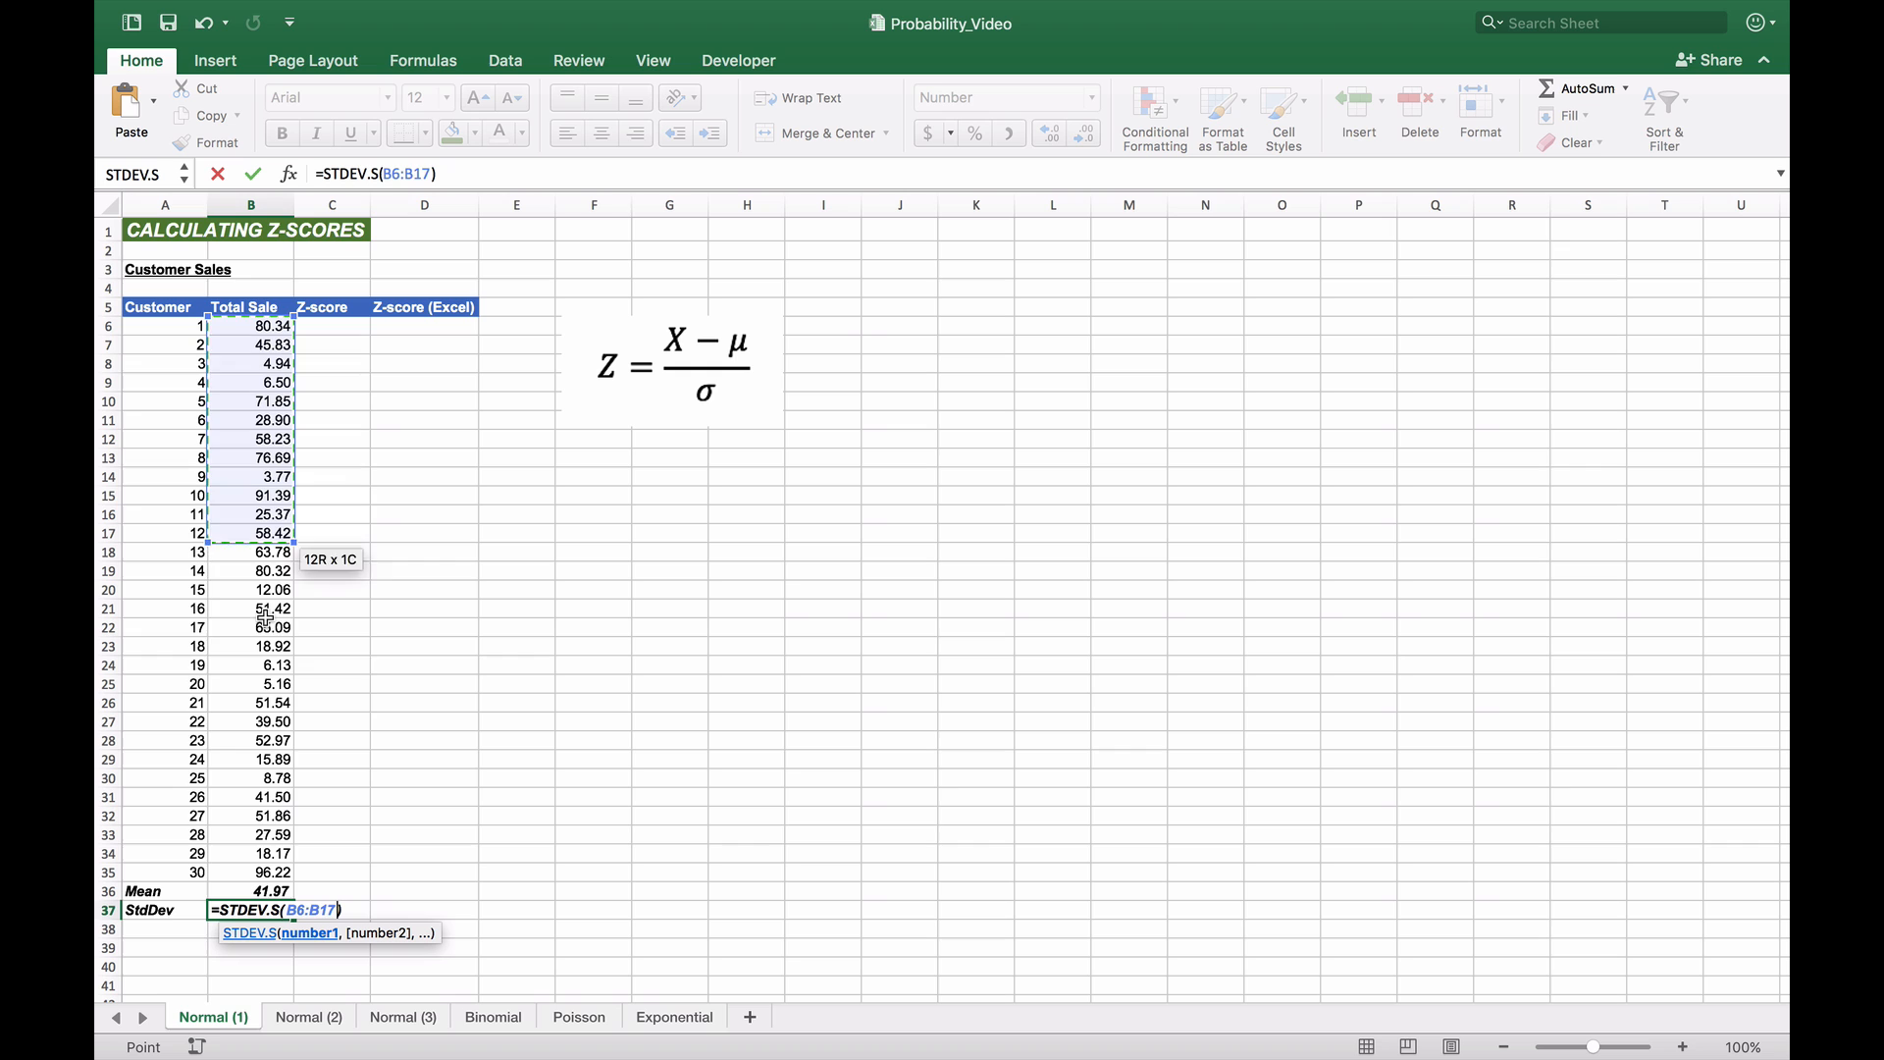
drag(250, 526, 280, 872)
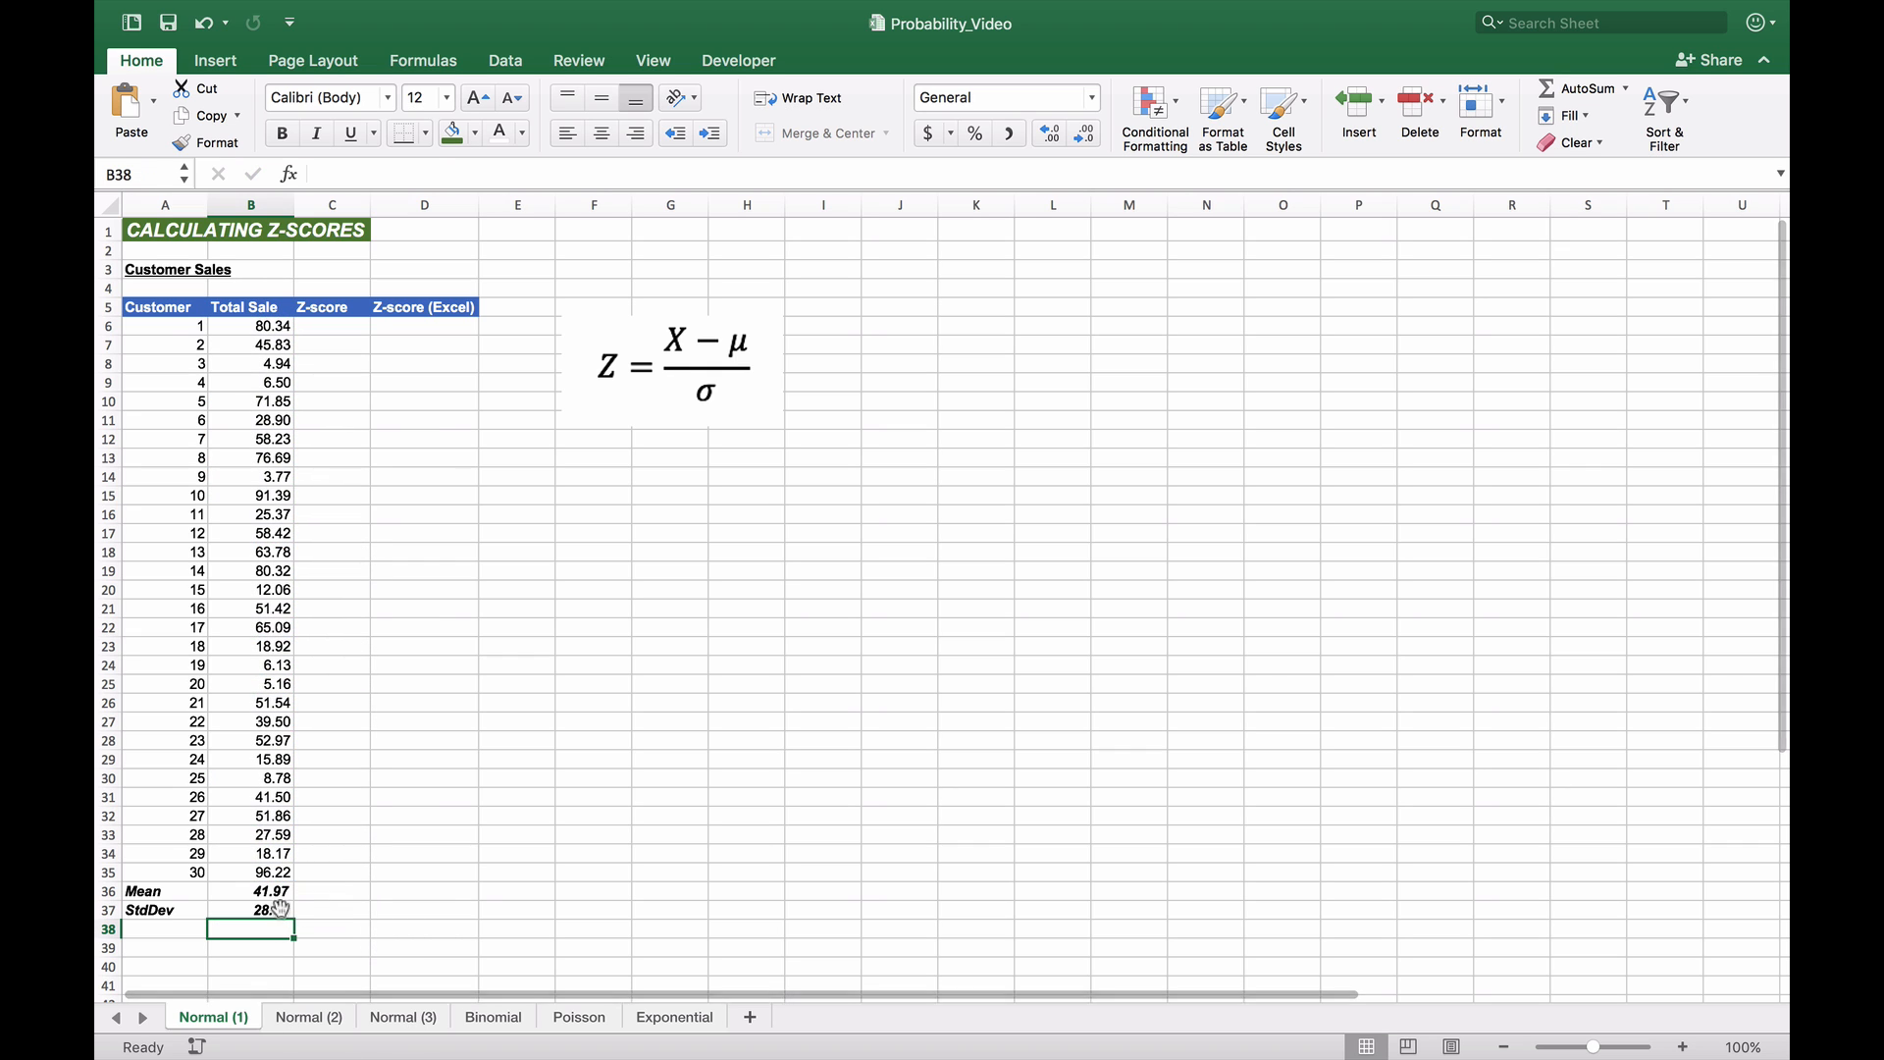
click(331, 325)
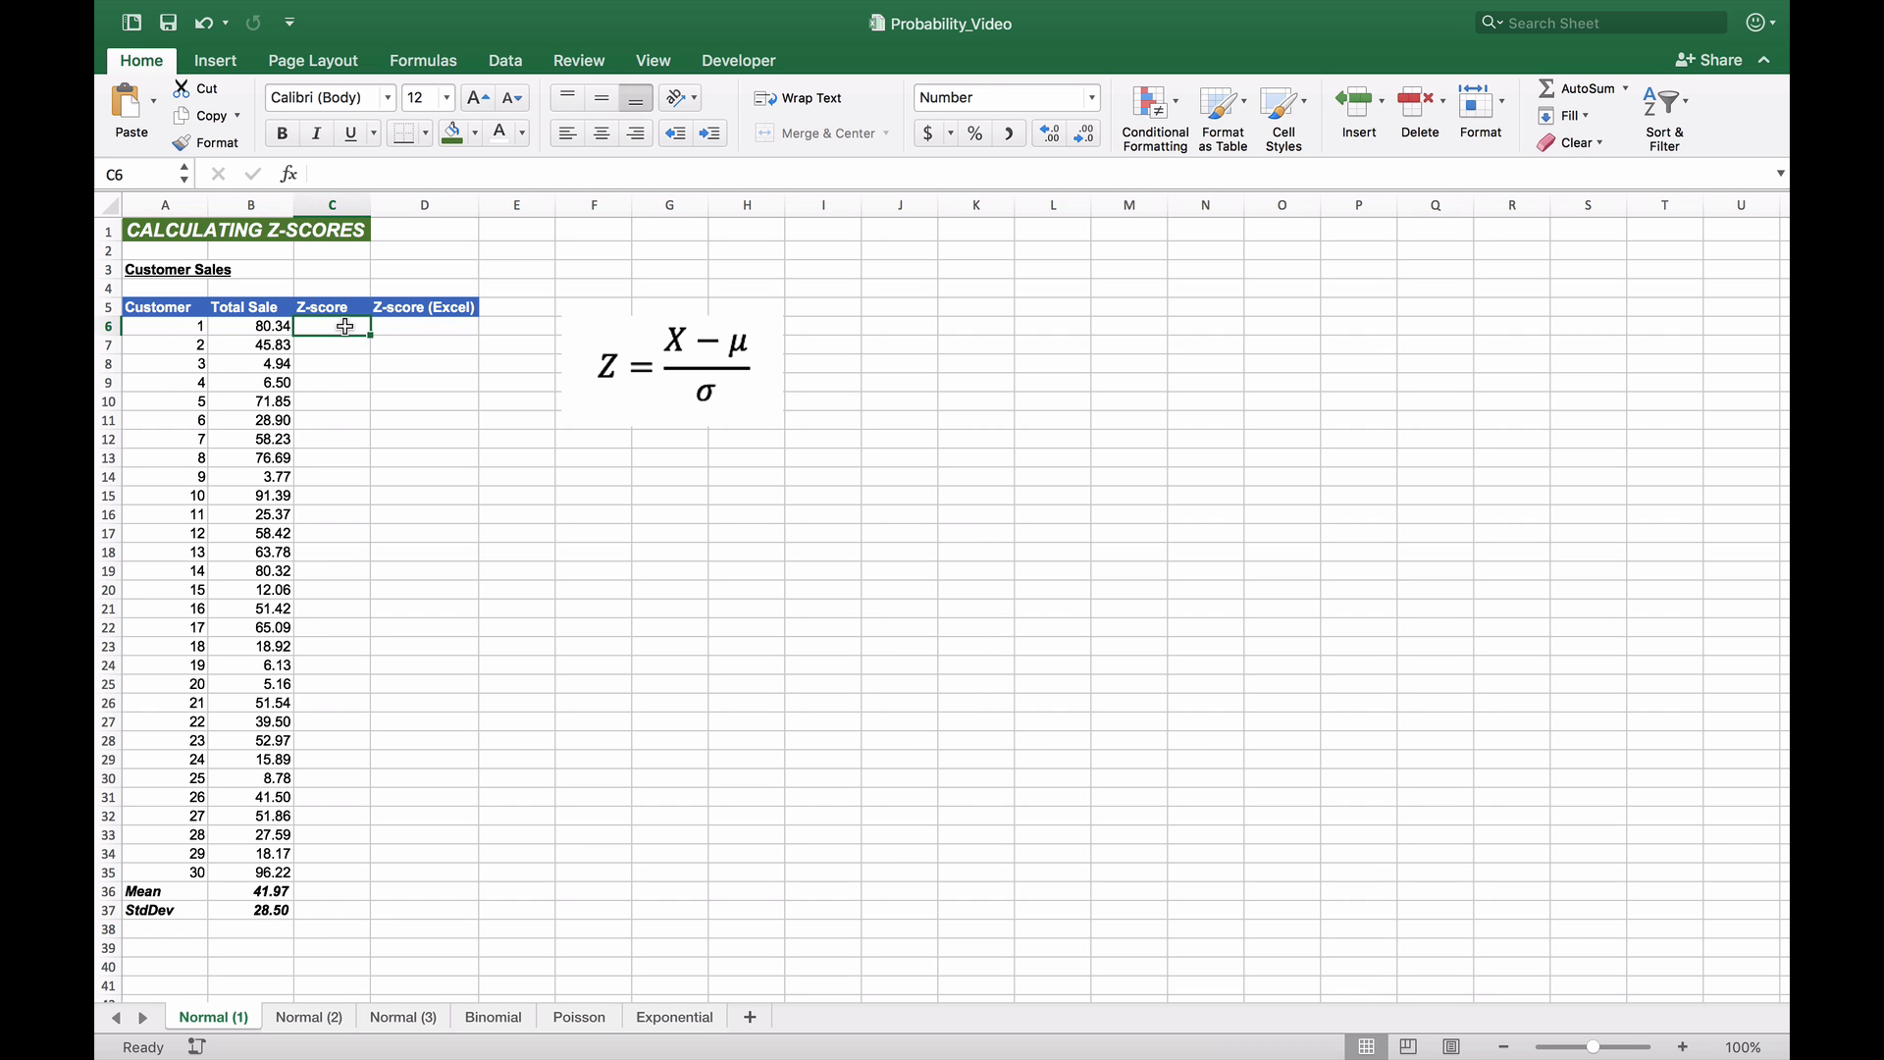
Step: Enter =(B6-B36)/B37 in C6 to get customer 1's Z-score of 1.3464
text(=B6)
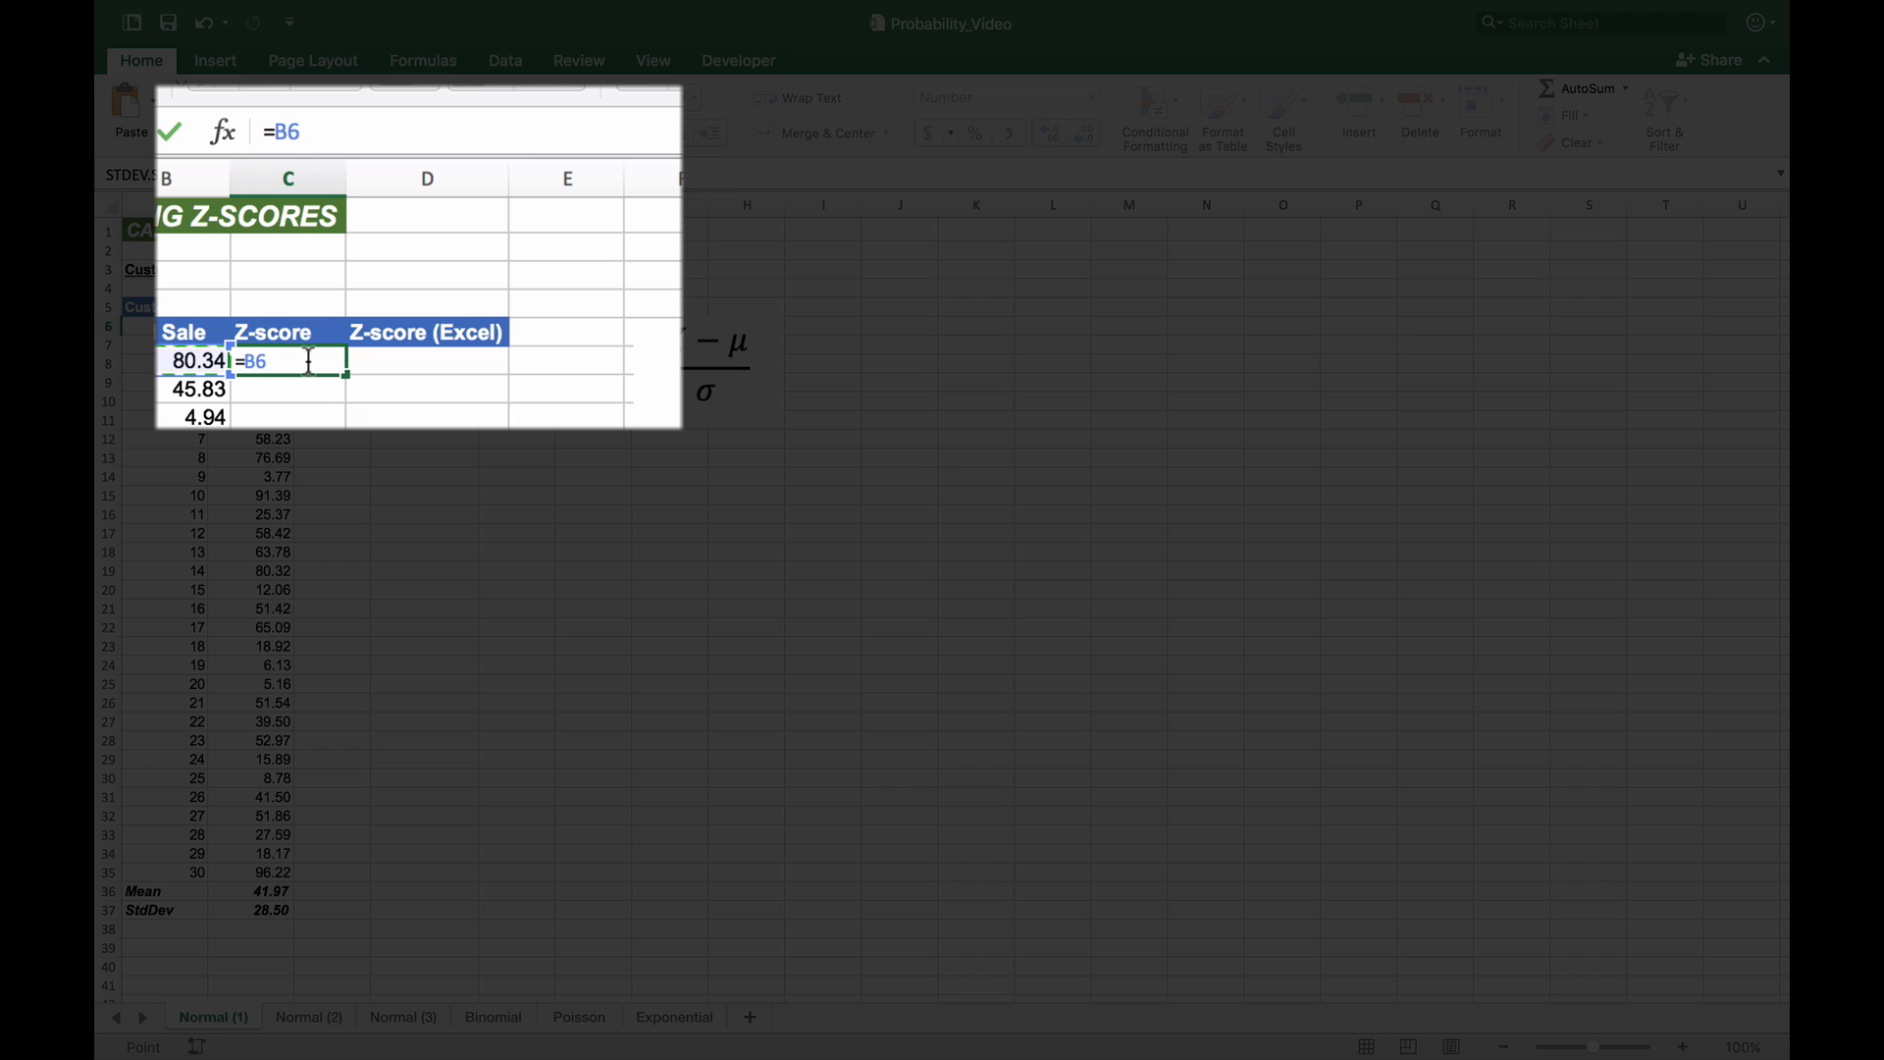
text(-)
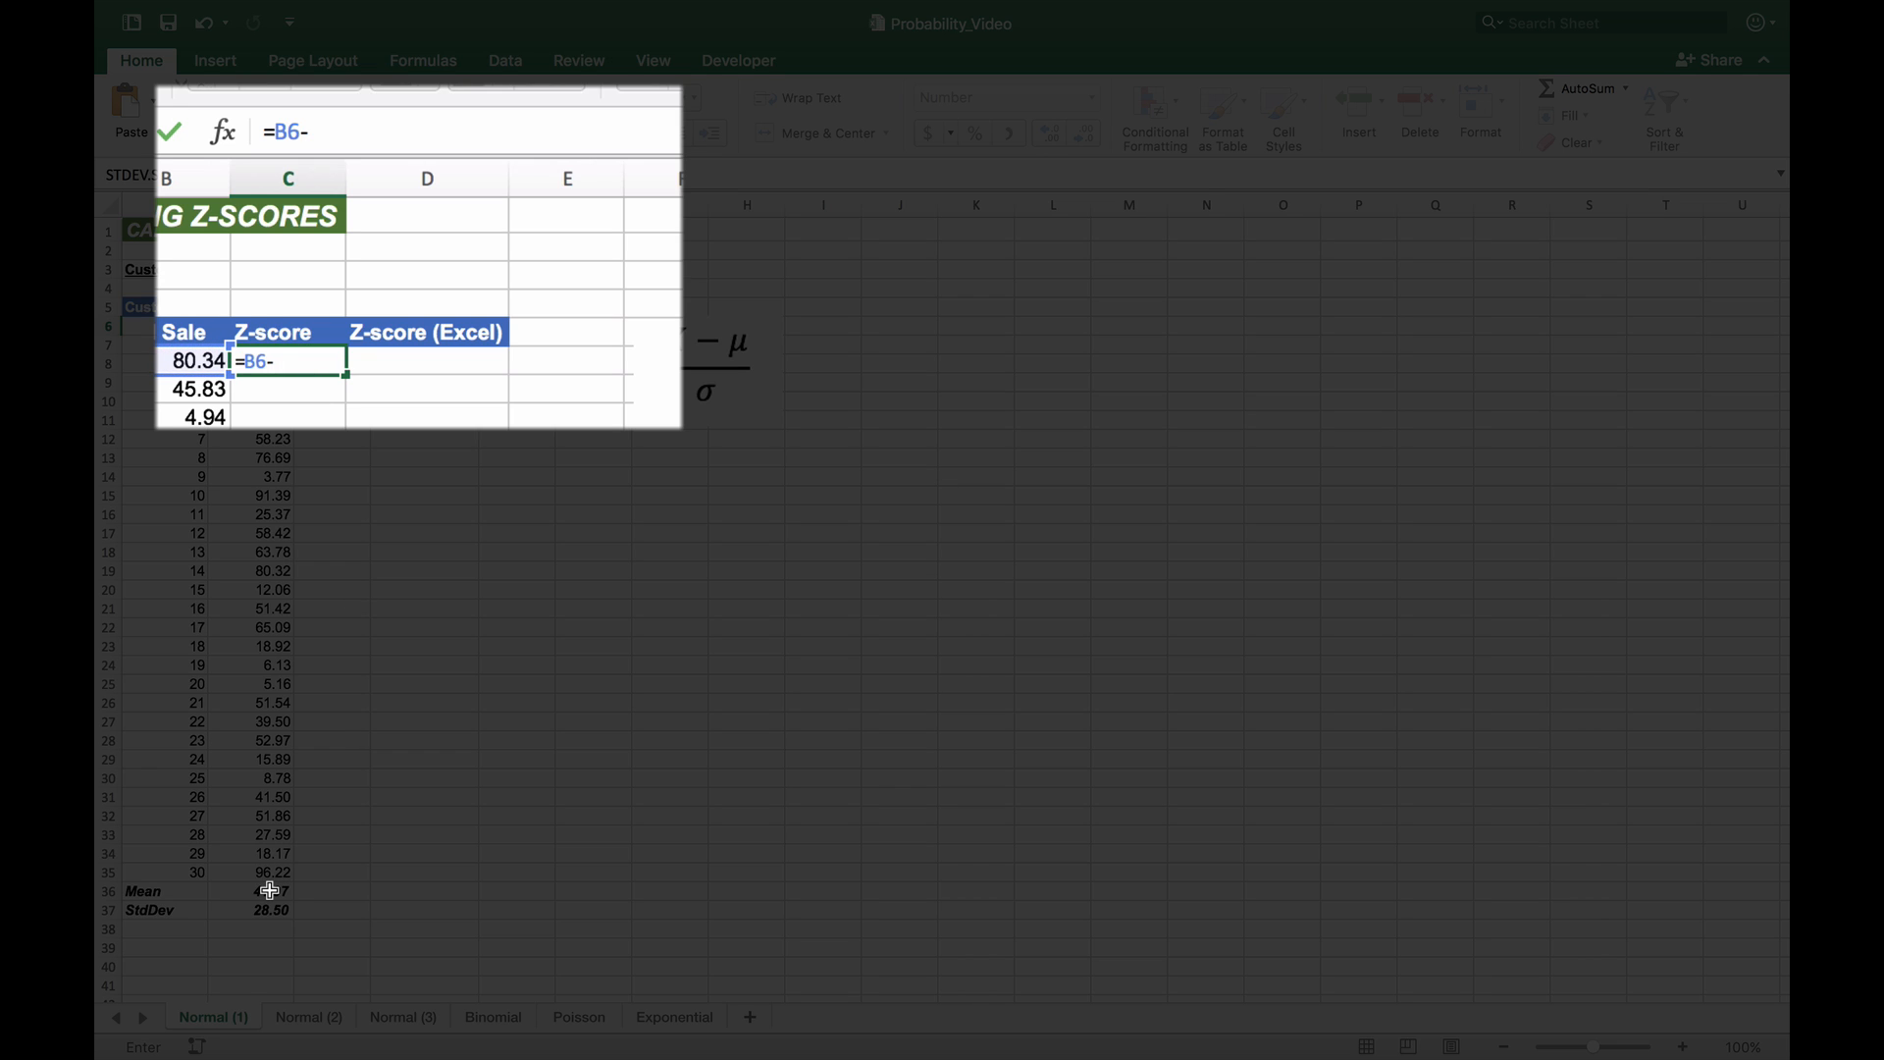
click(245, 891)
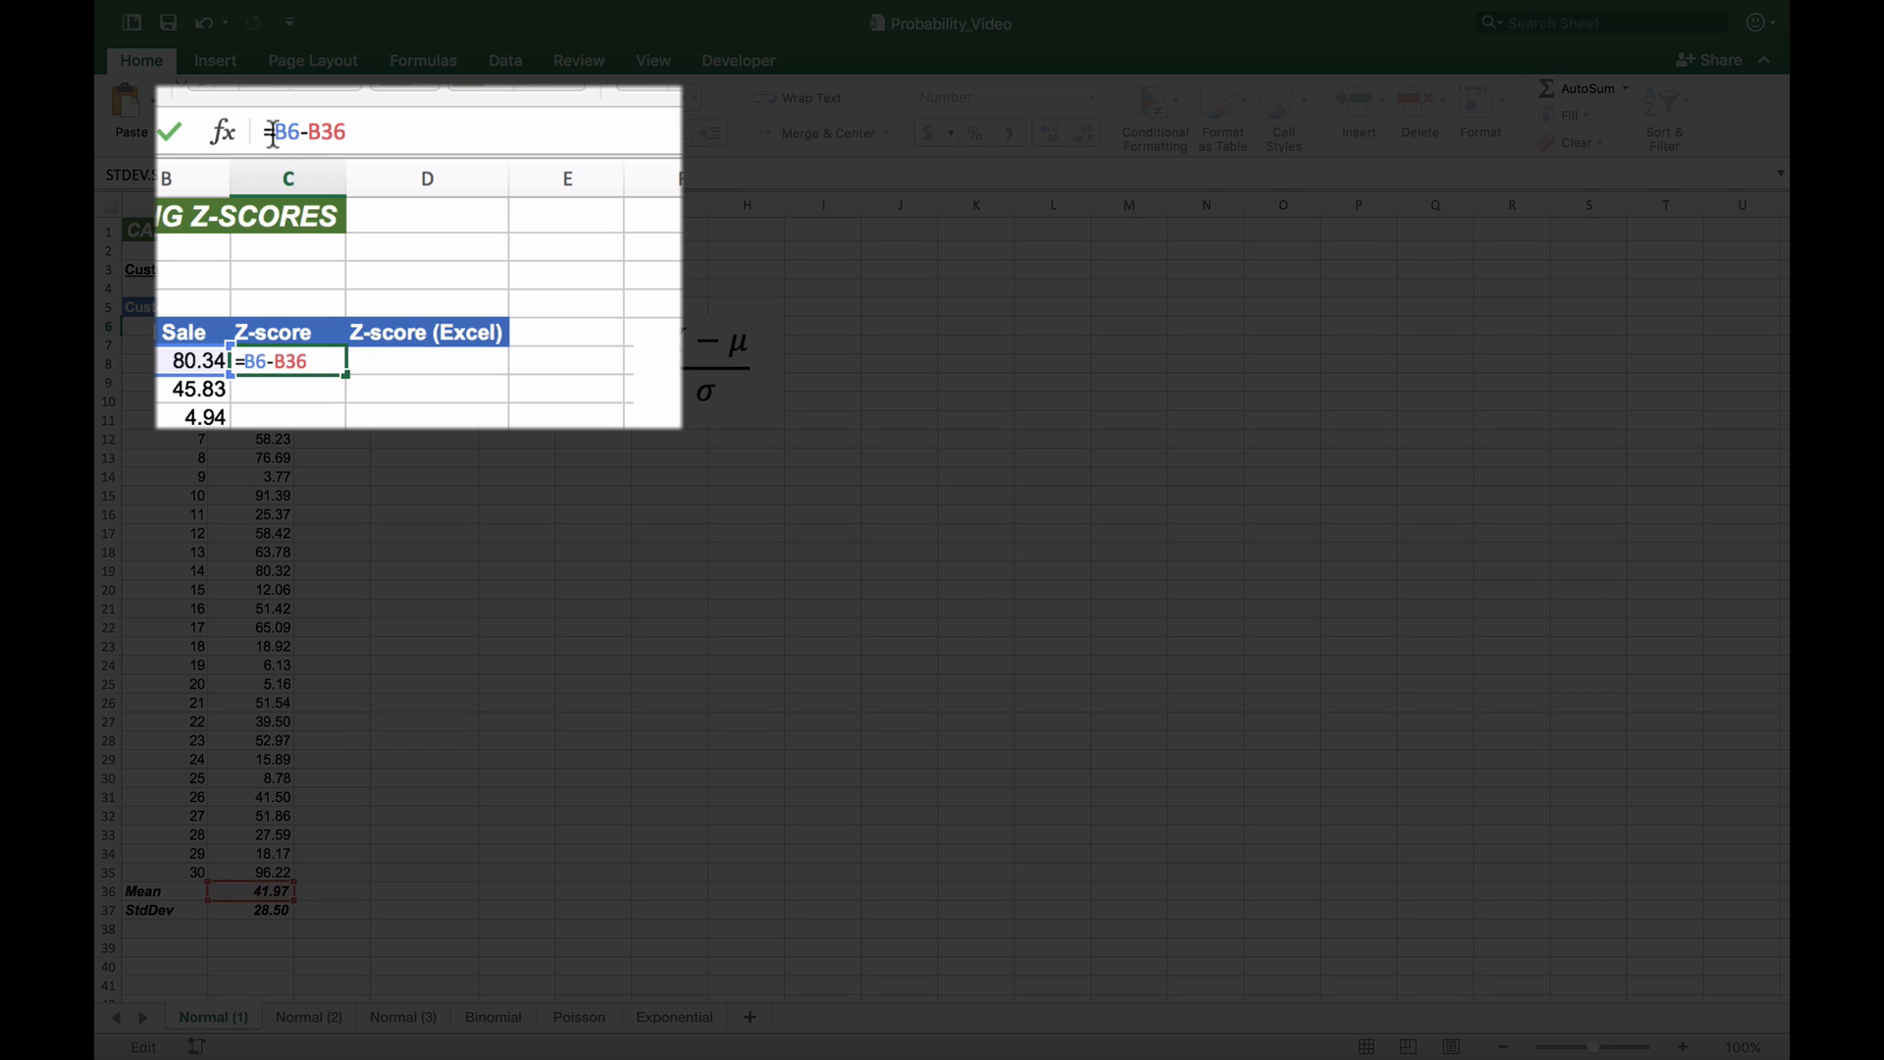
text(()
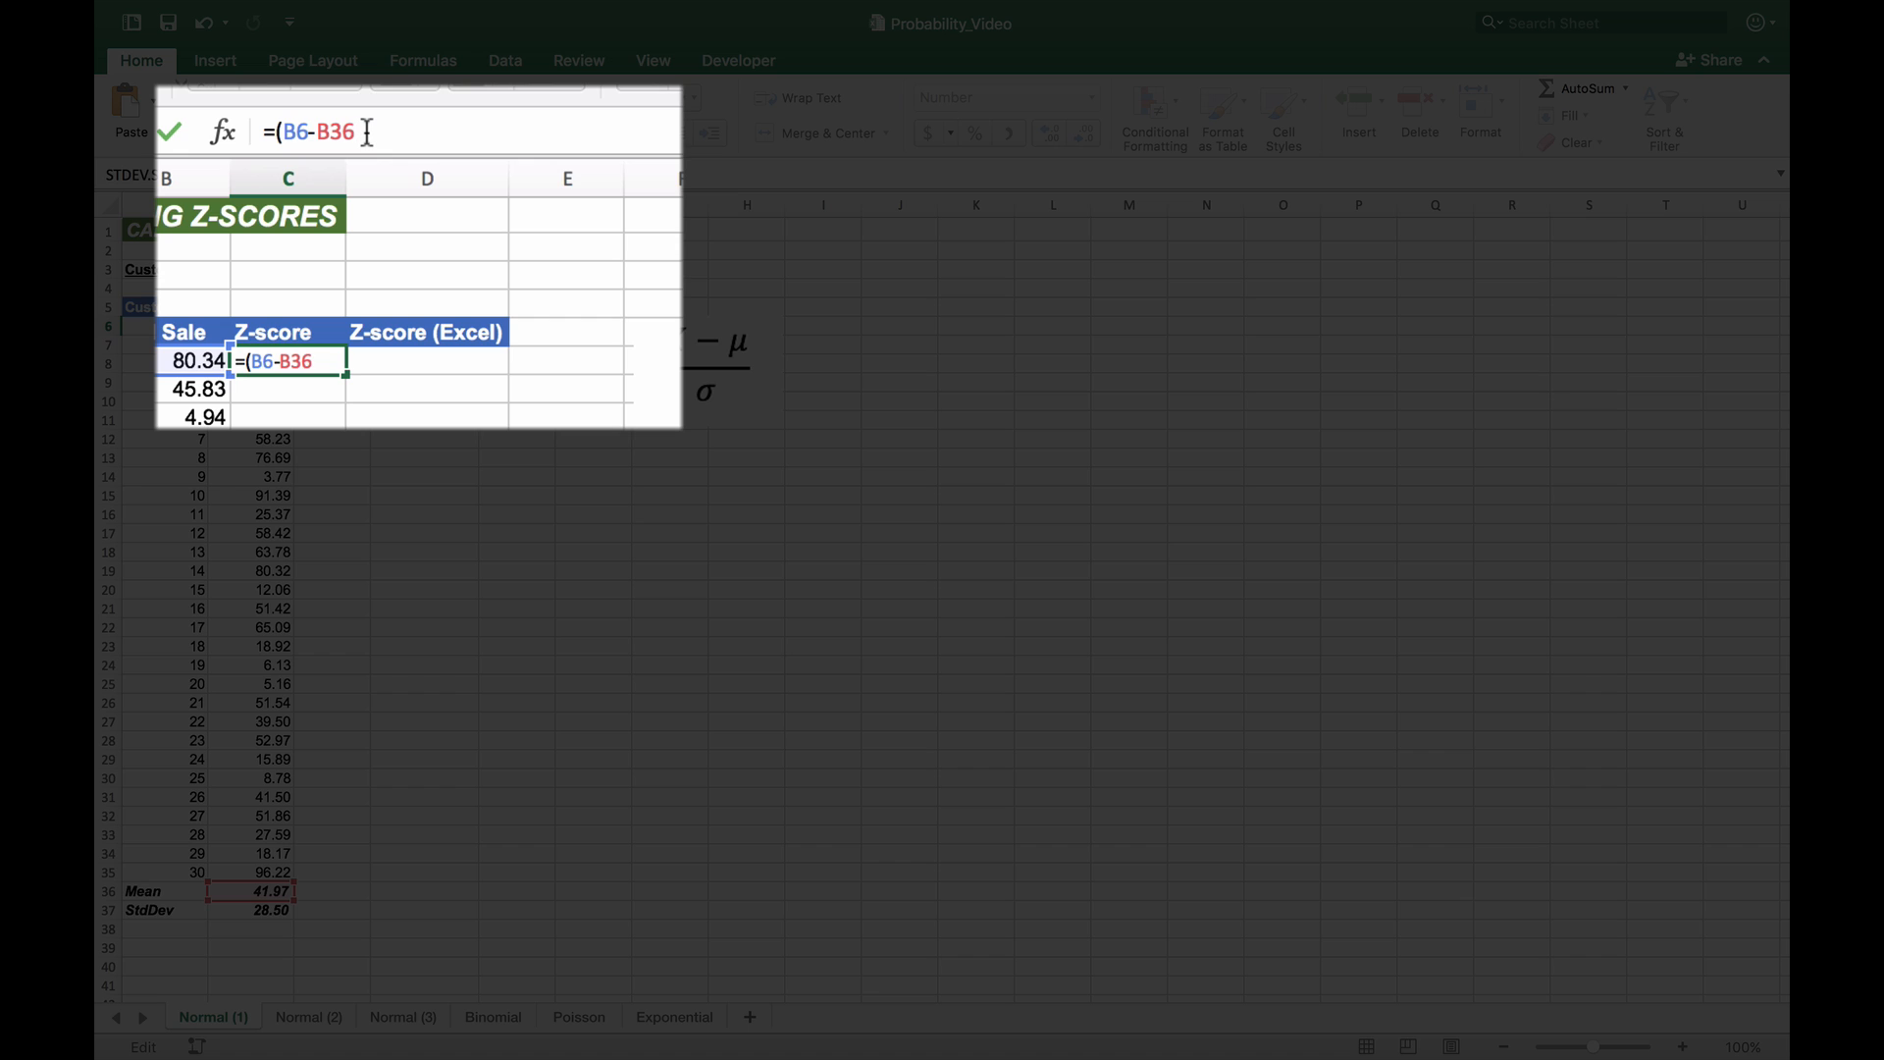
text())
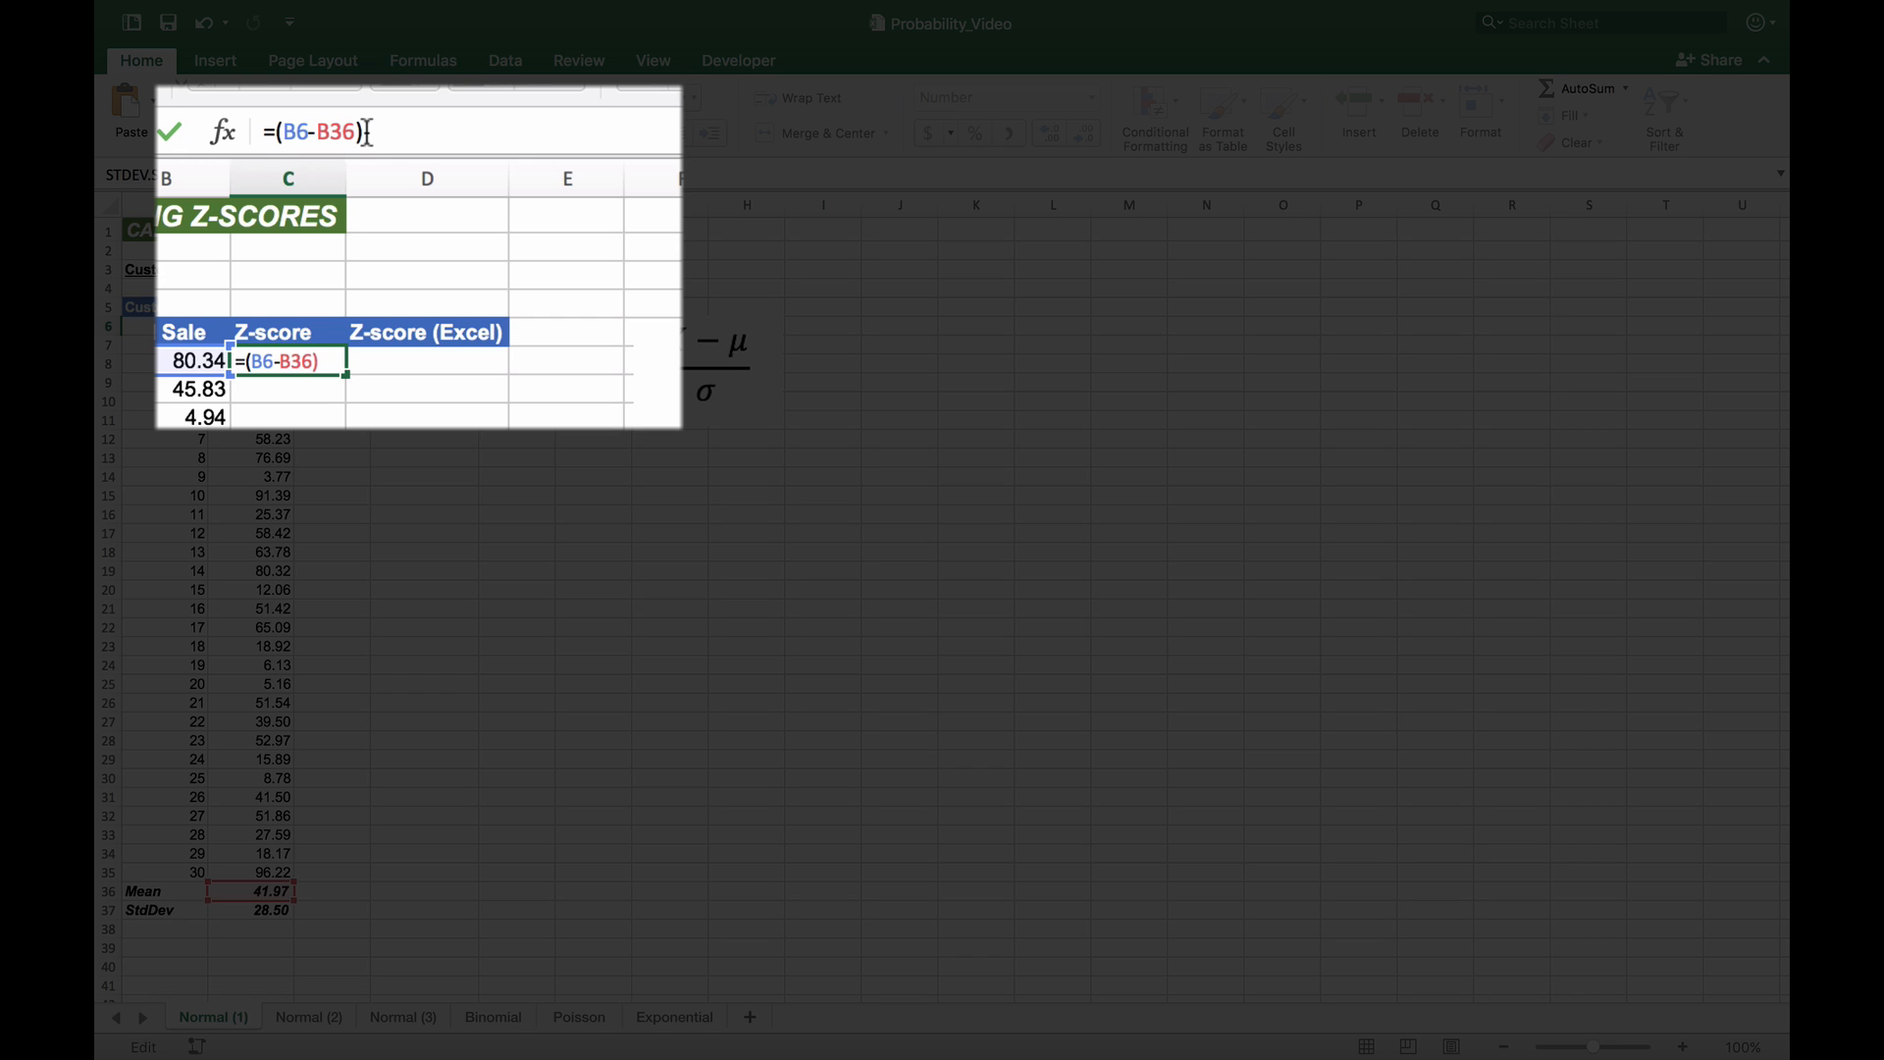
text(/)
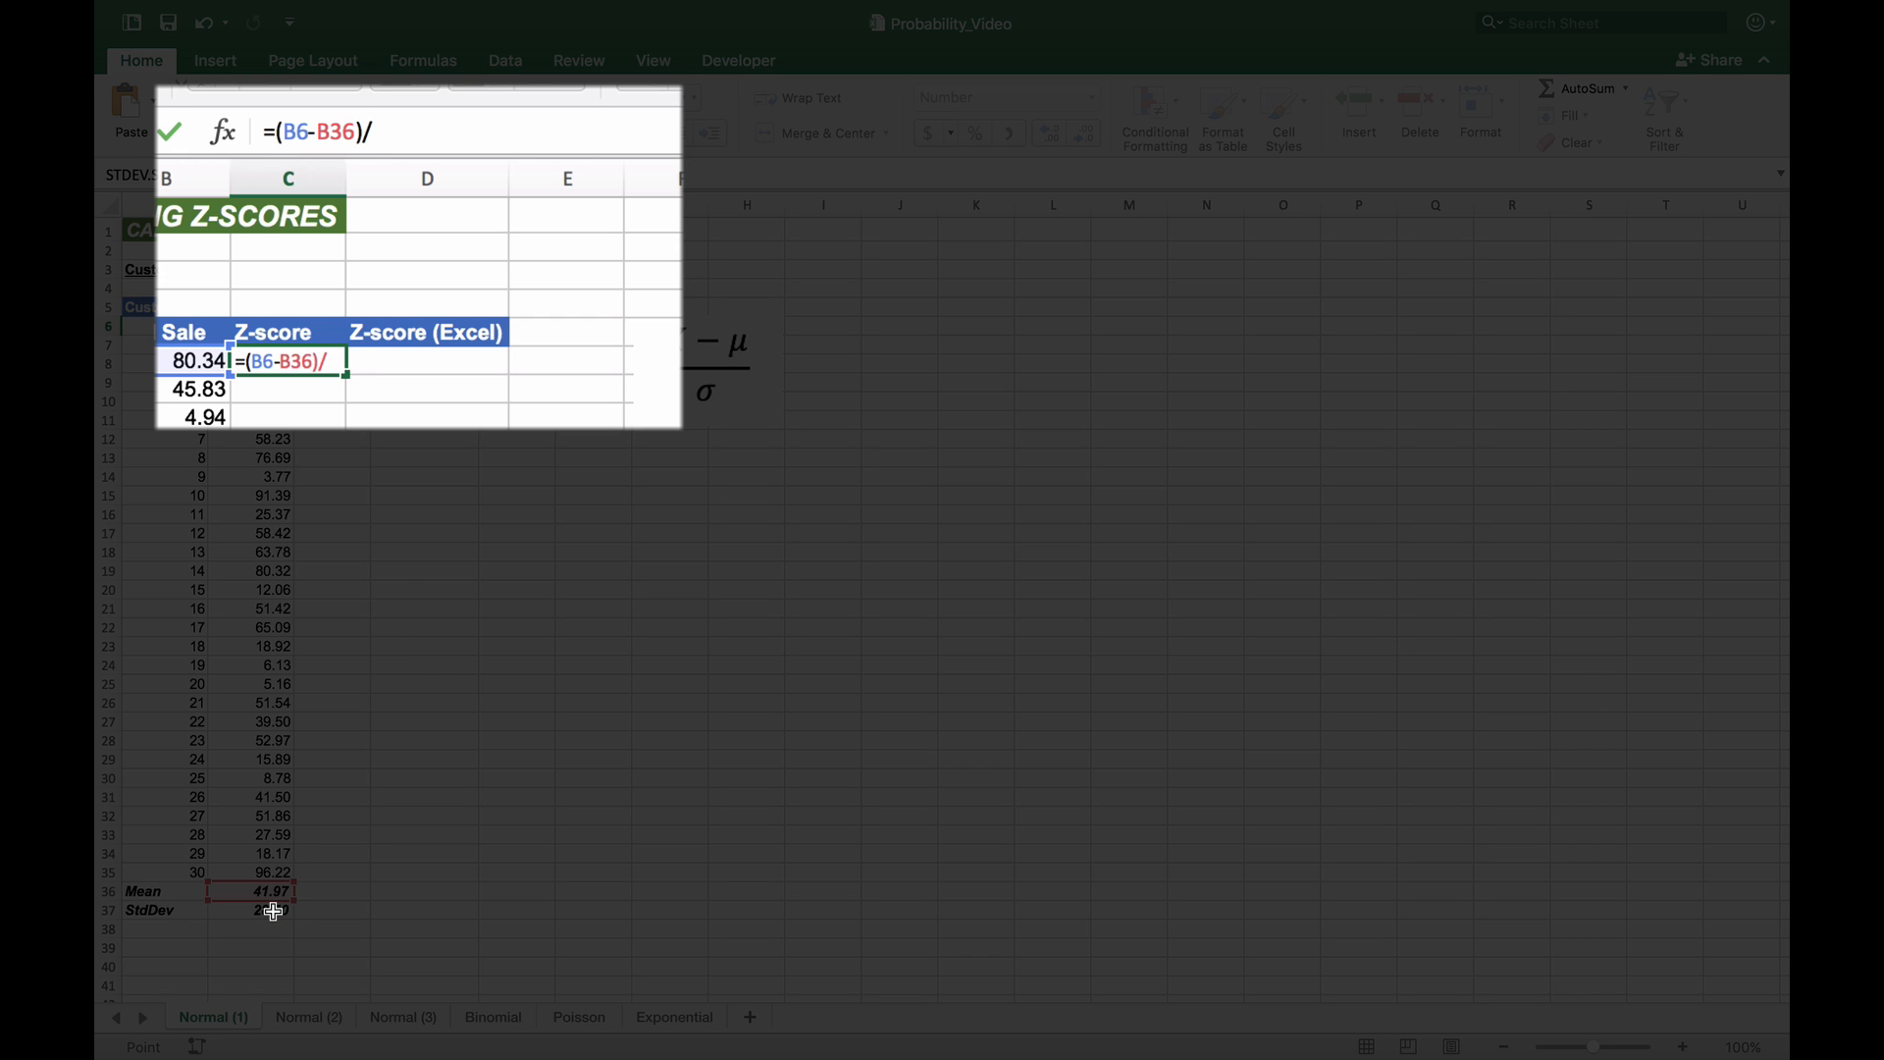
key(Enter)
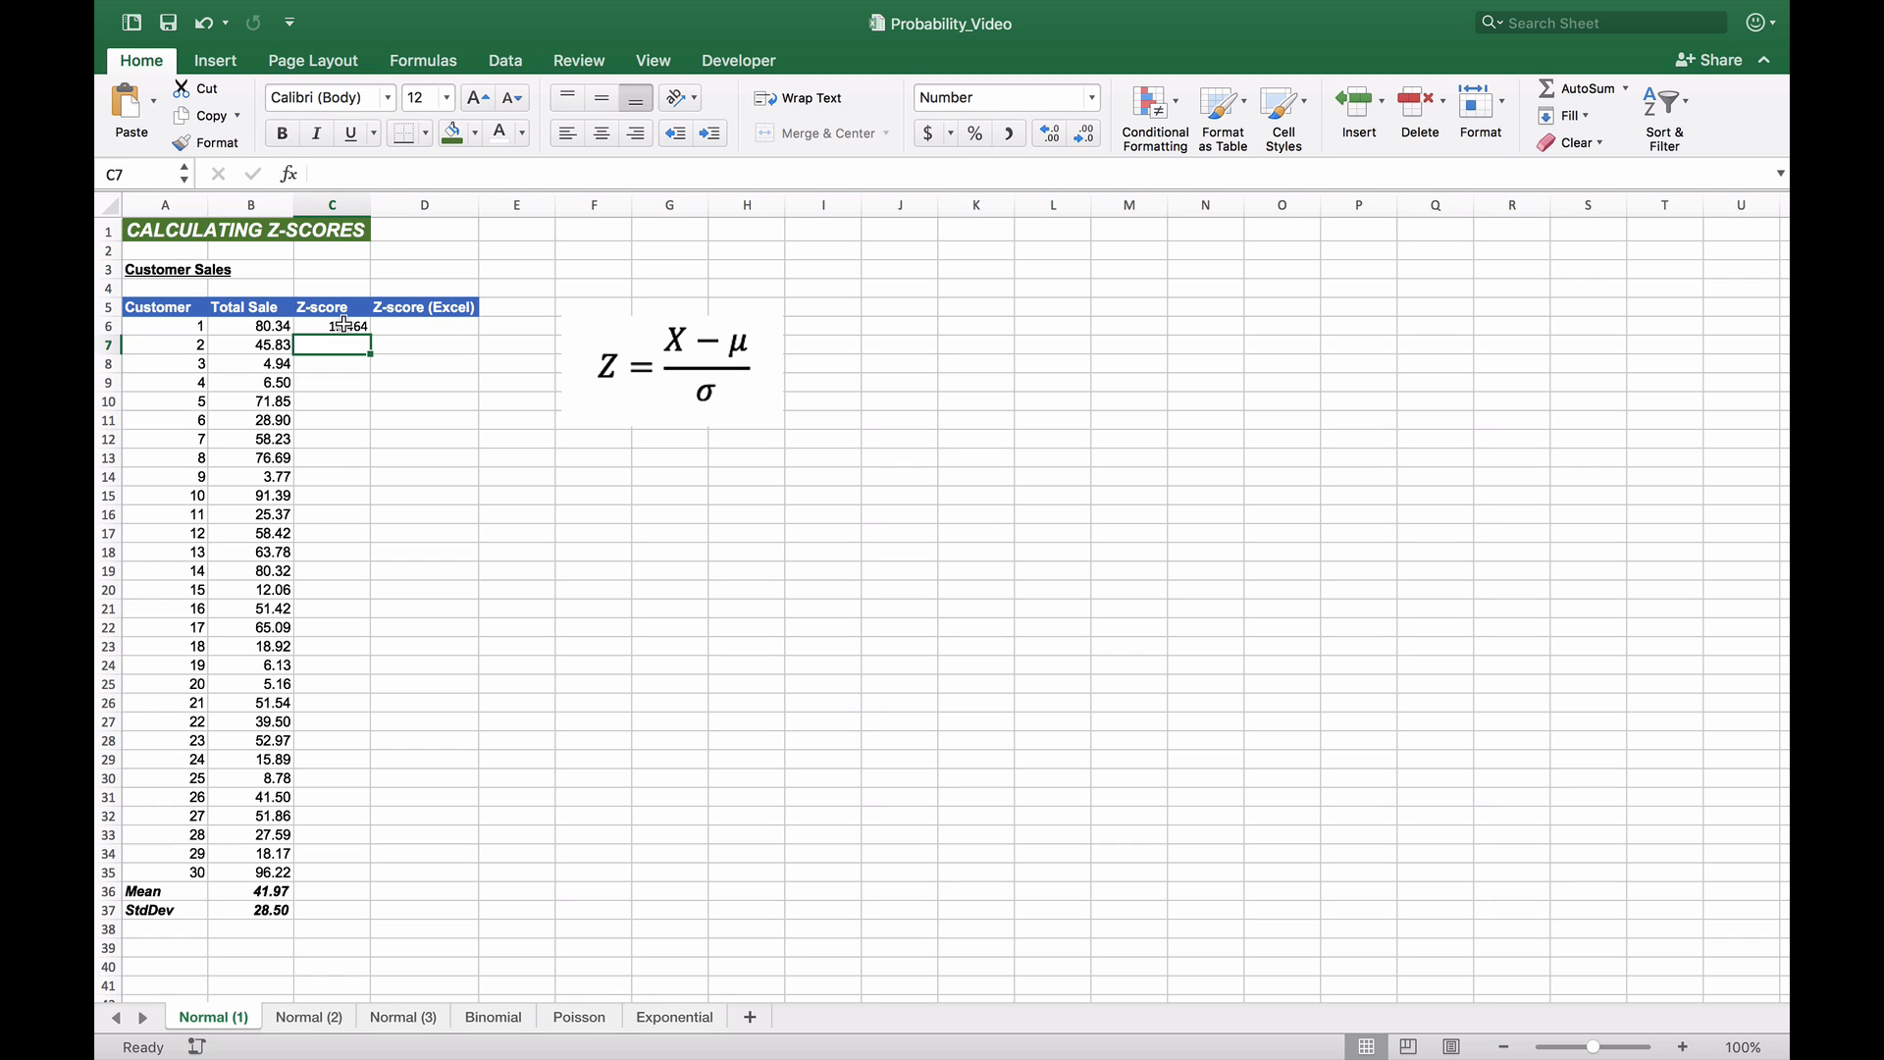
Step: Make B36 and B37 absolute in C6's formula and fill it down to C35
click(332, 323)
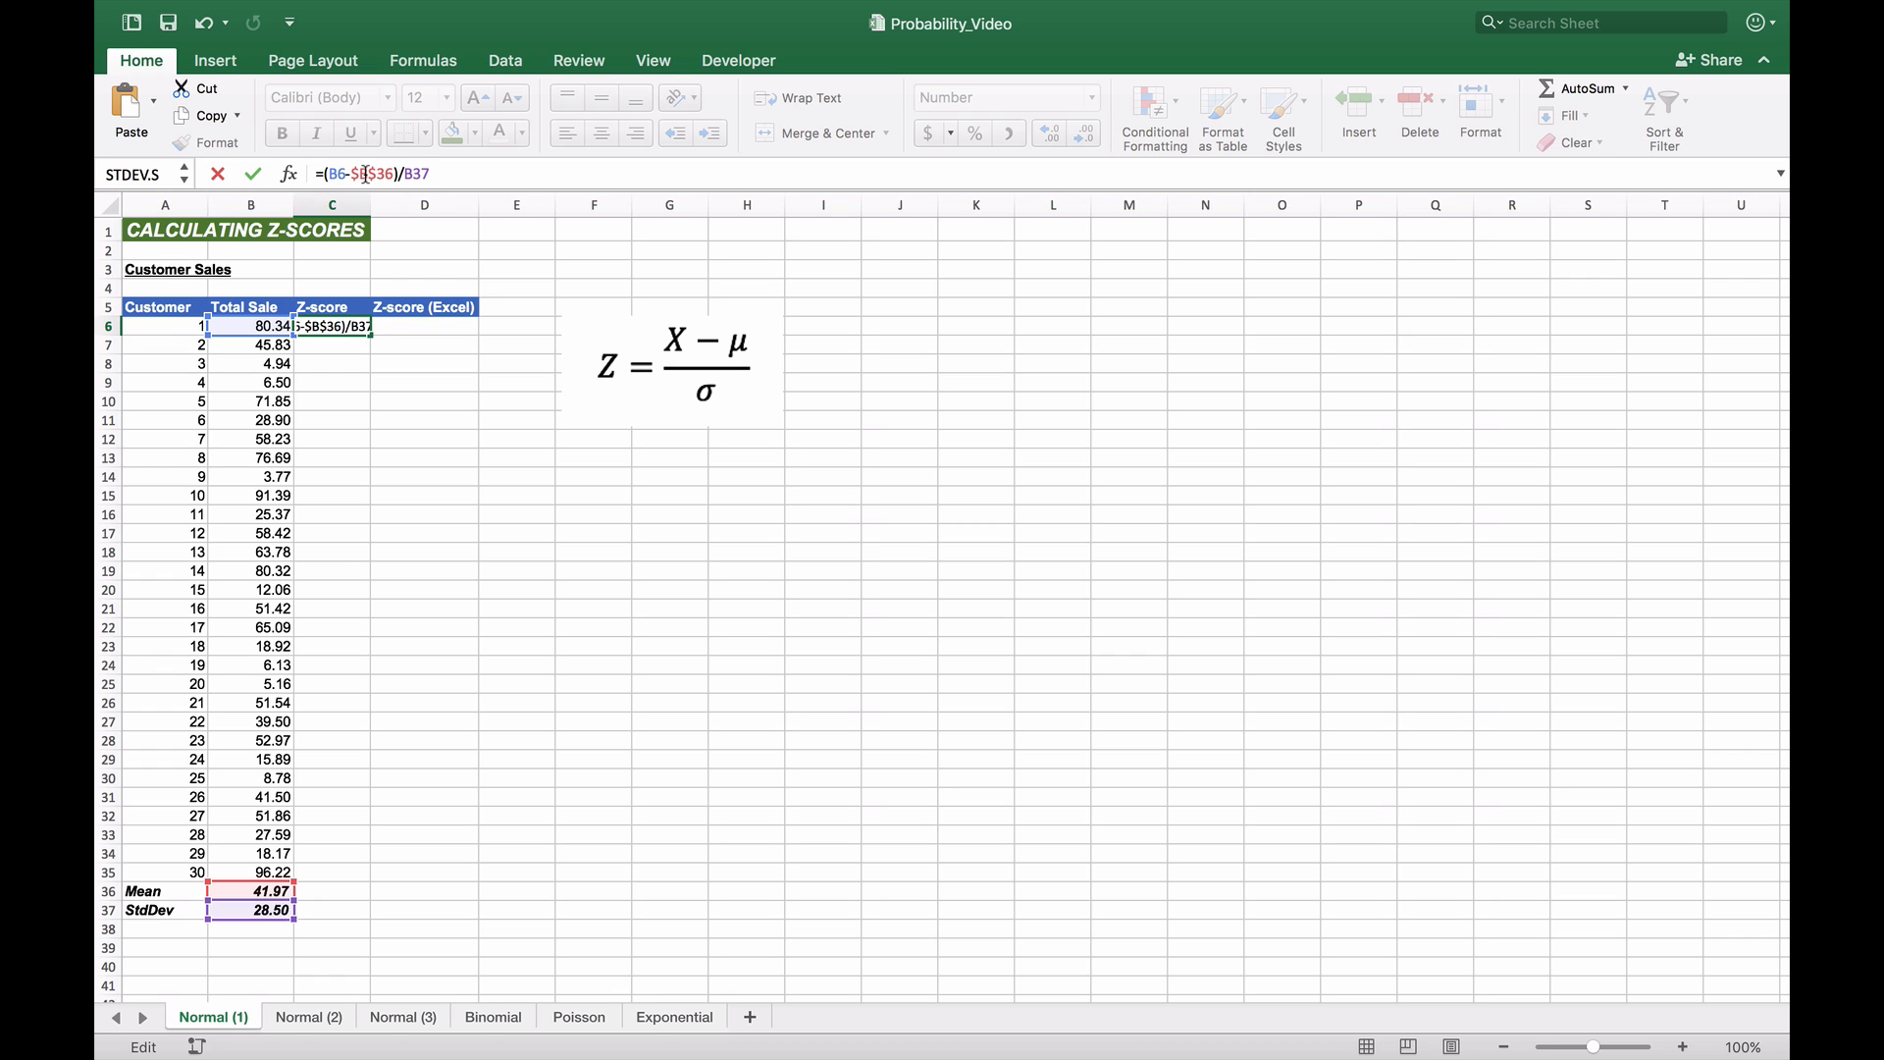
key(F4)
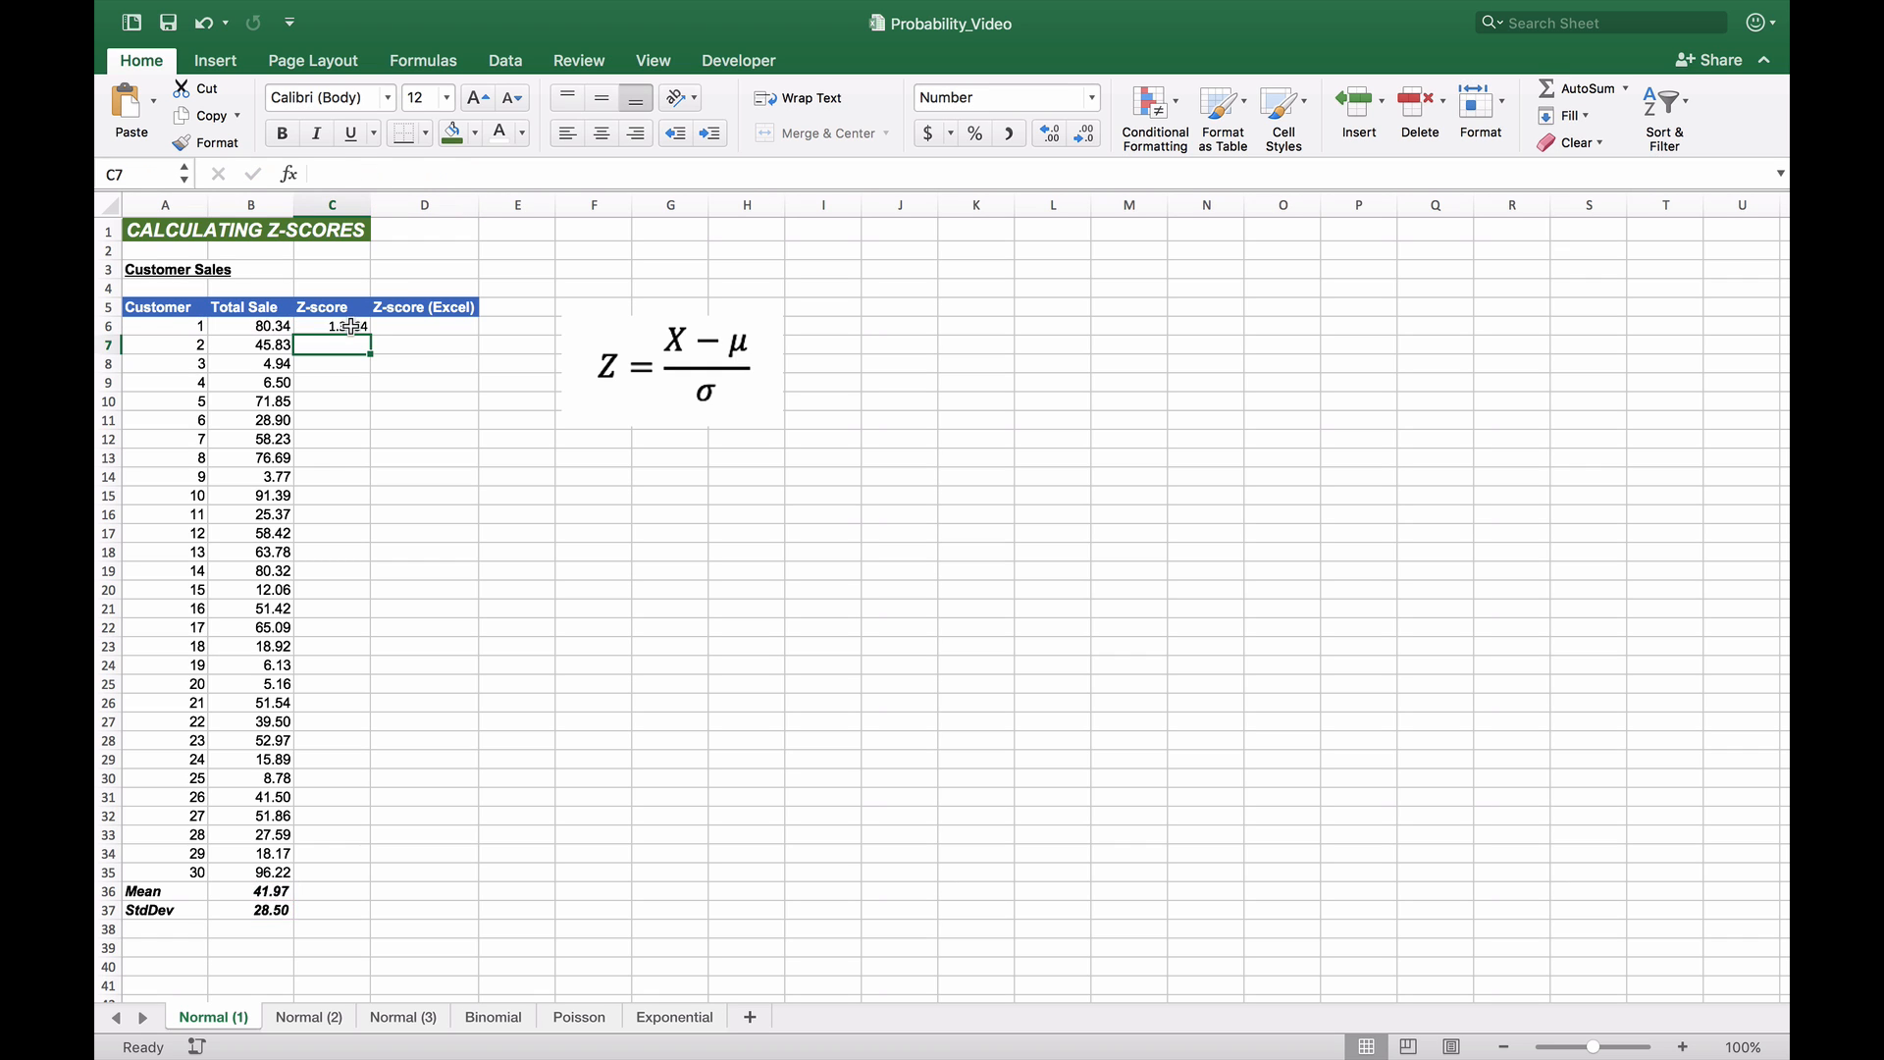
click(332, 325)
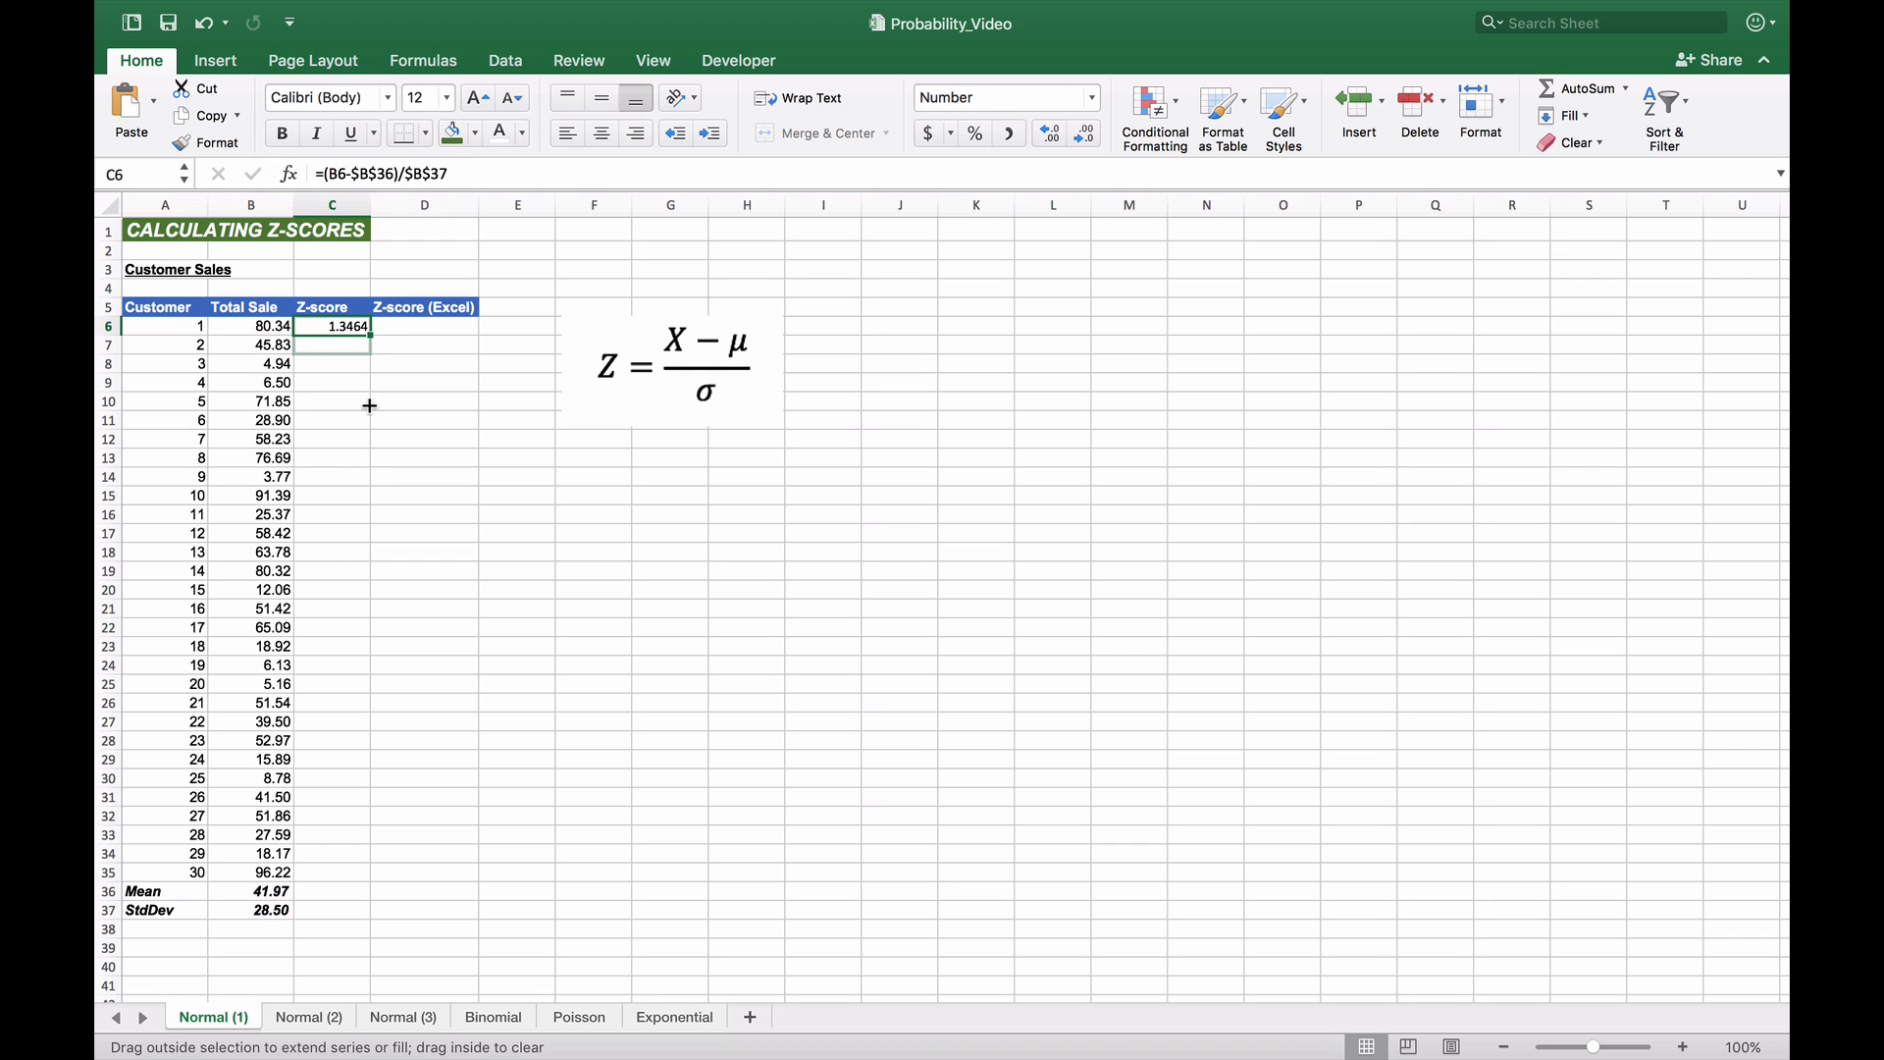
drag(369, 333, 369, 872)
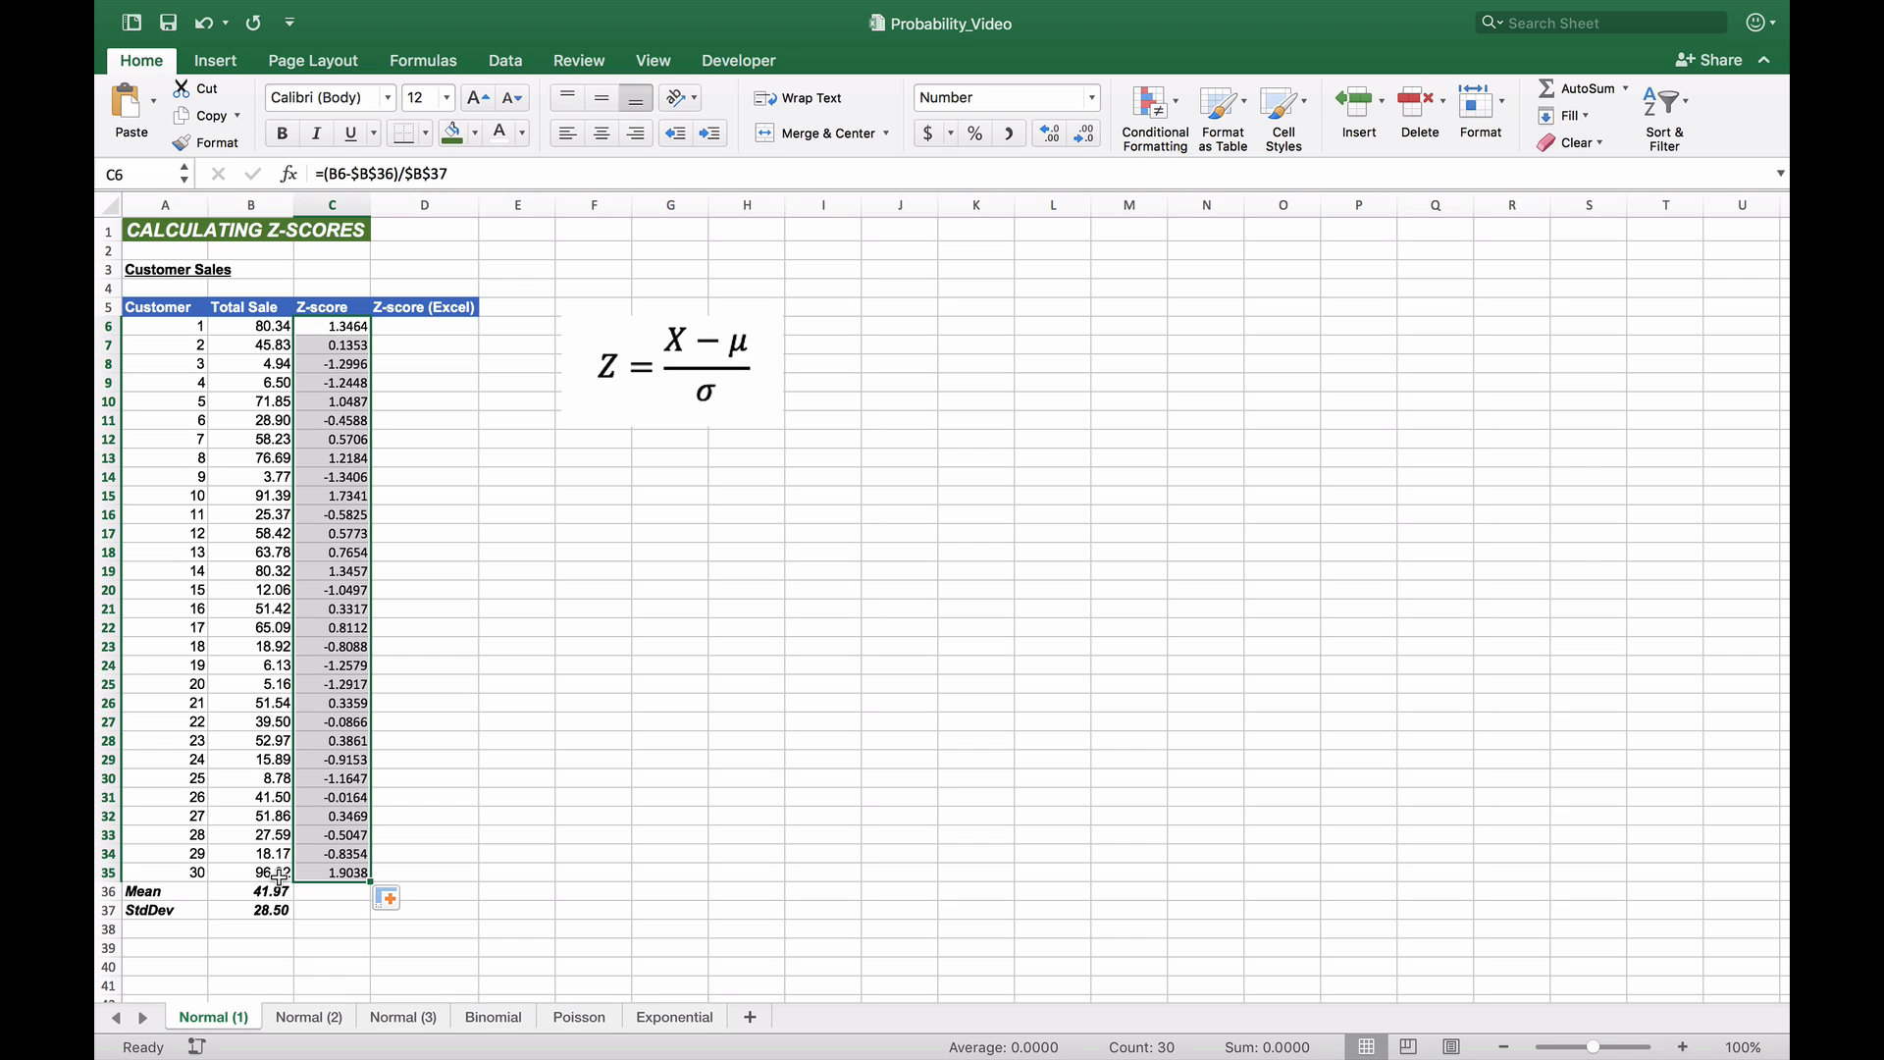
mouse_move(319, 394)
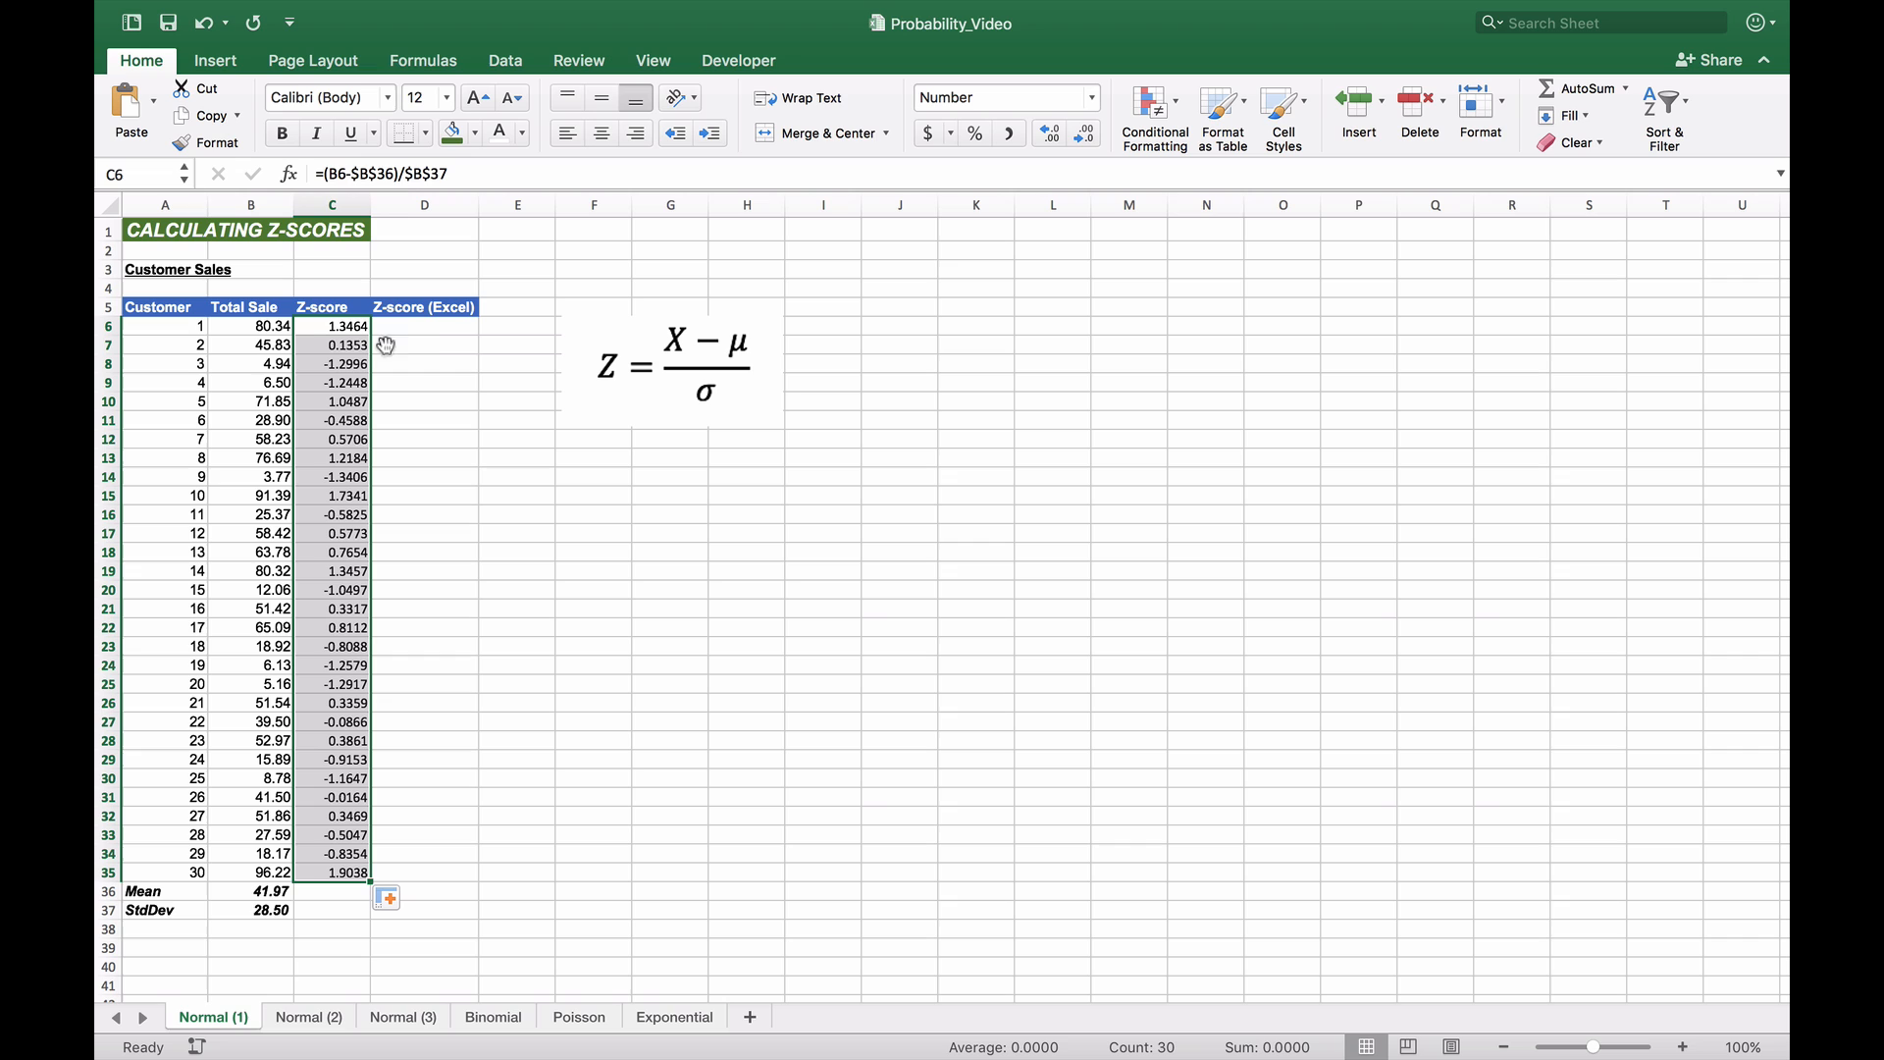
mouse_move(430, 343)
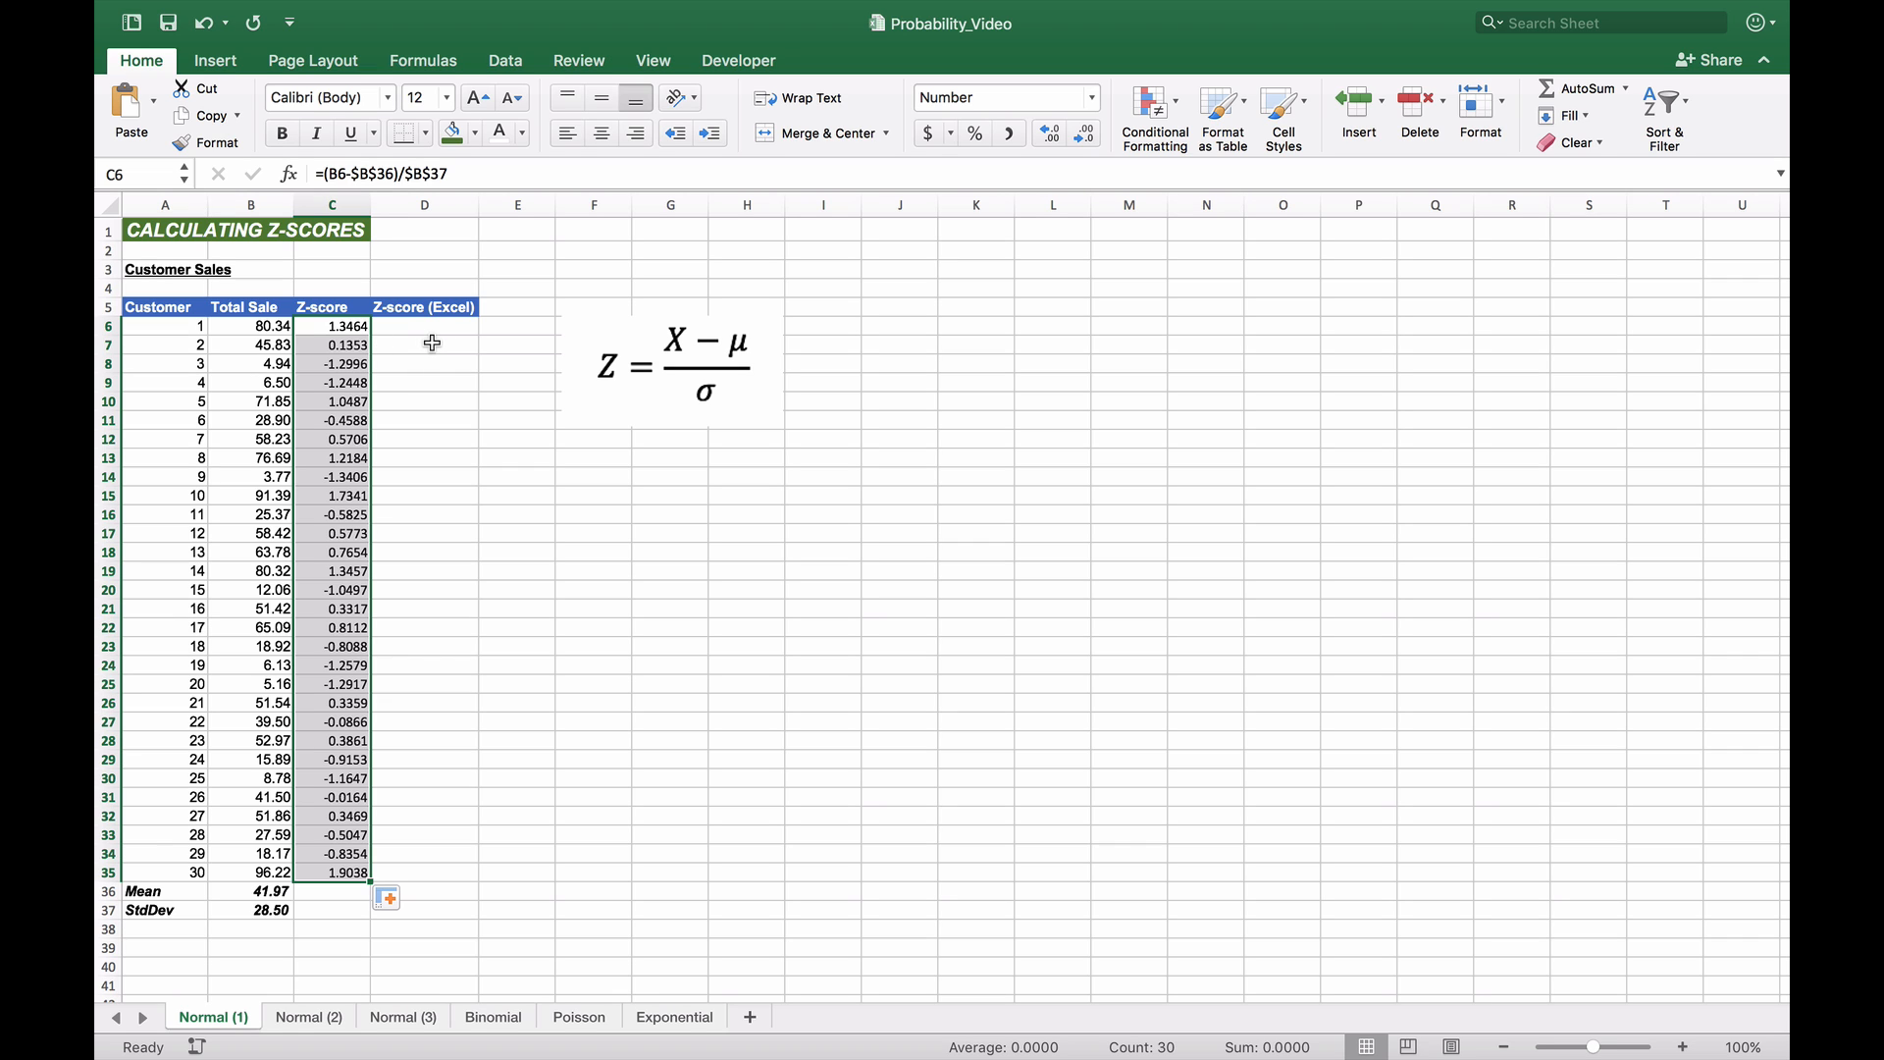
Step: Enter =STANDARDIZE(B6,B36,B37) in D6, returning 1.3464
click(424, 323)
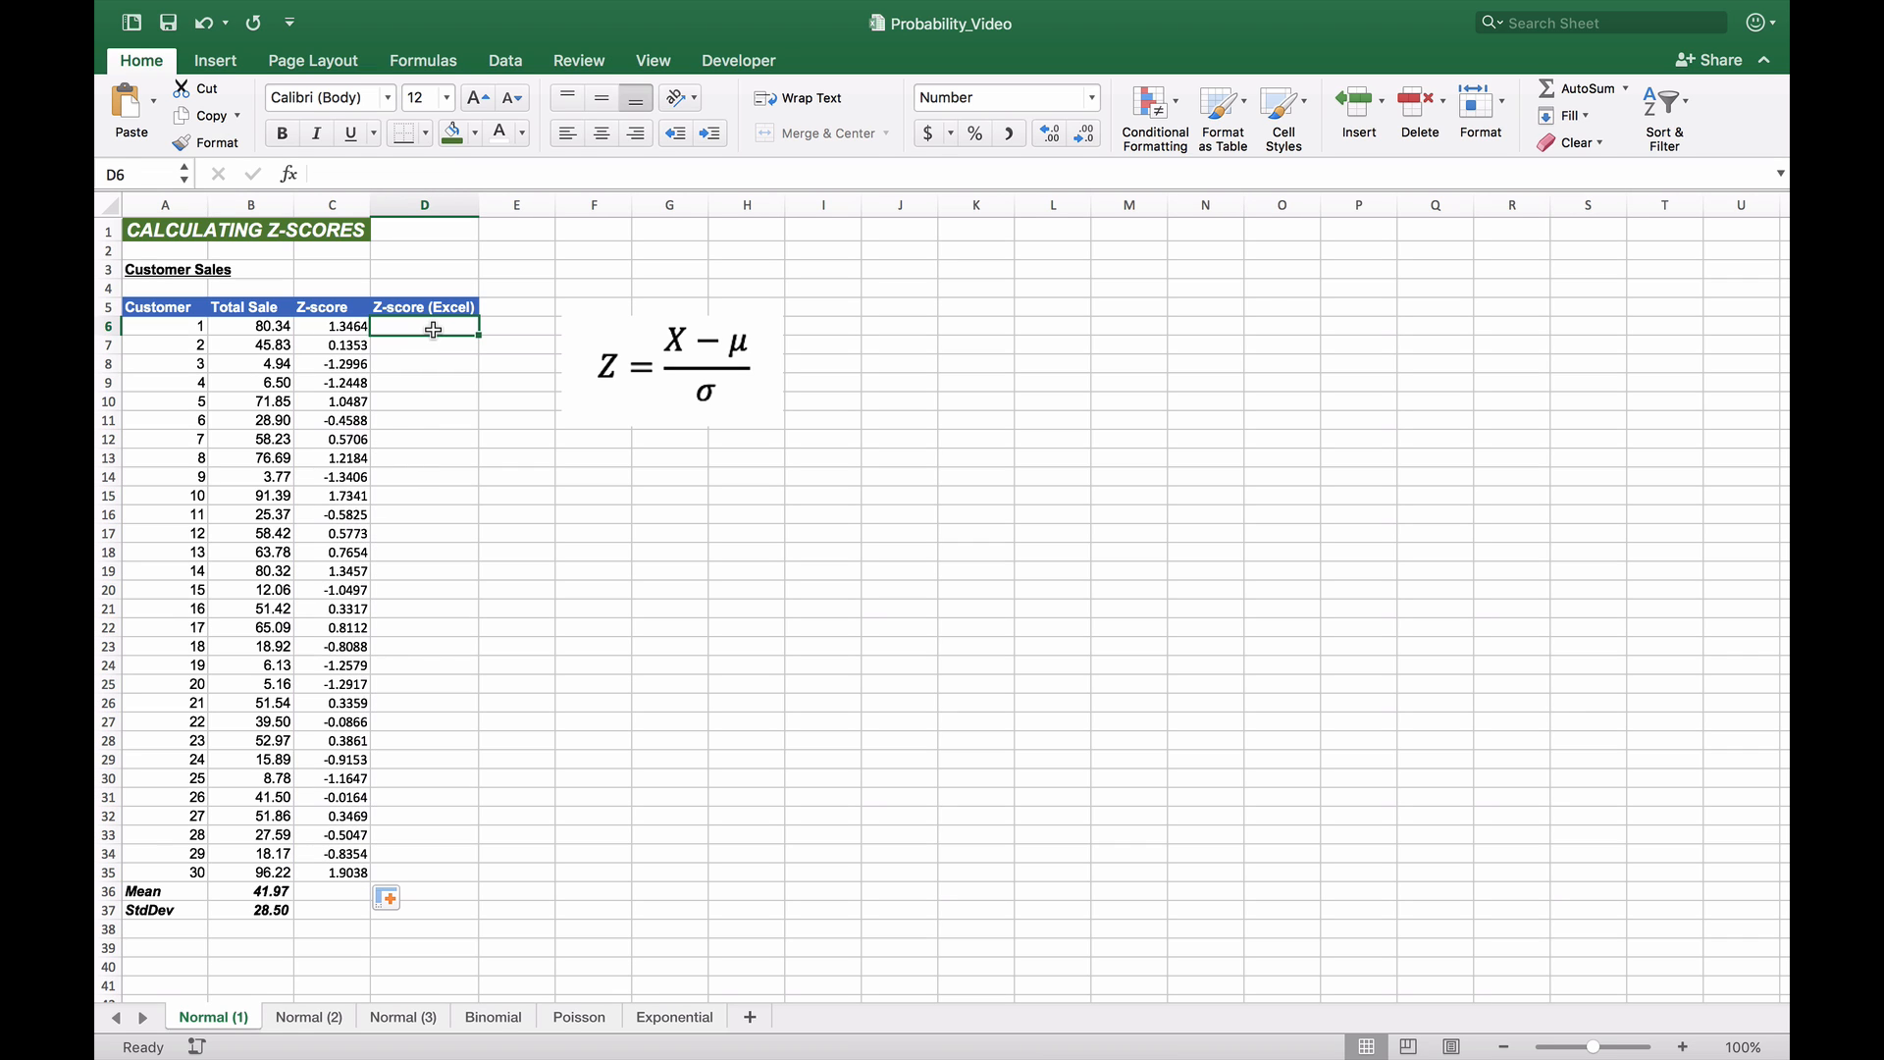
text(=)
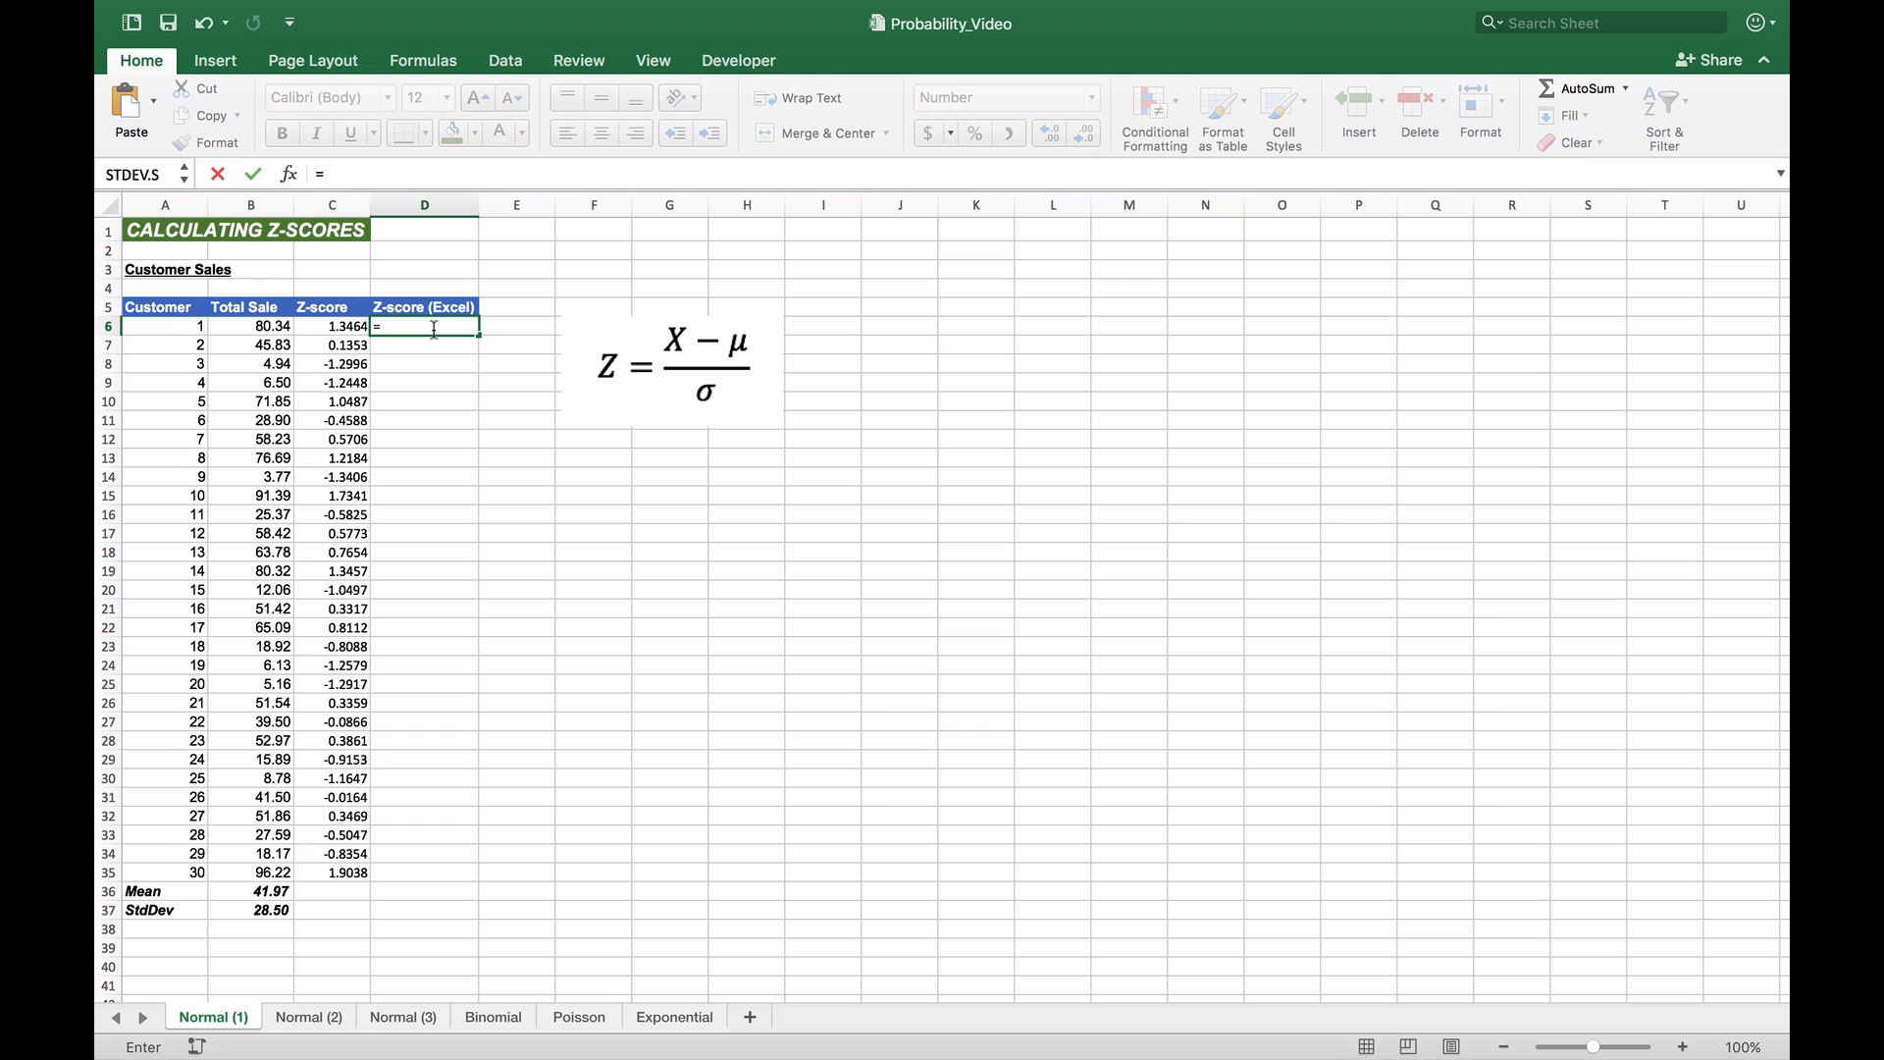
text(St)
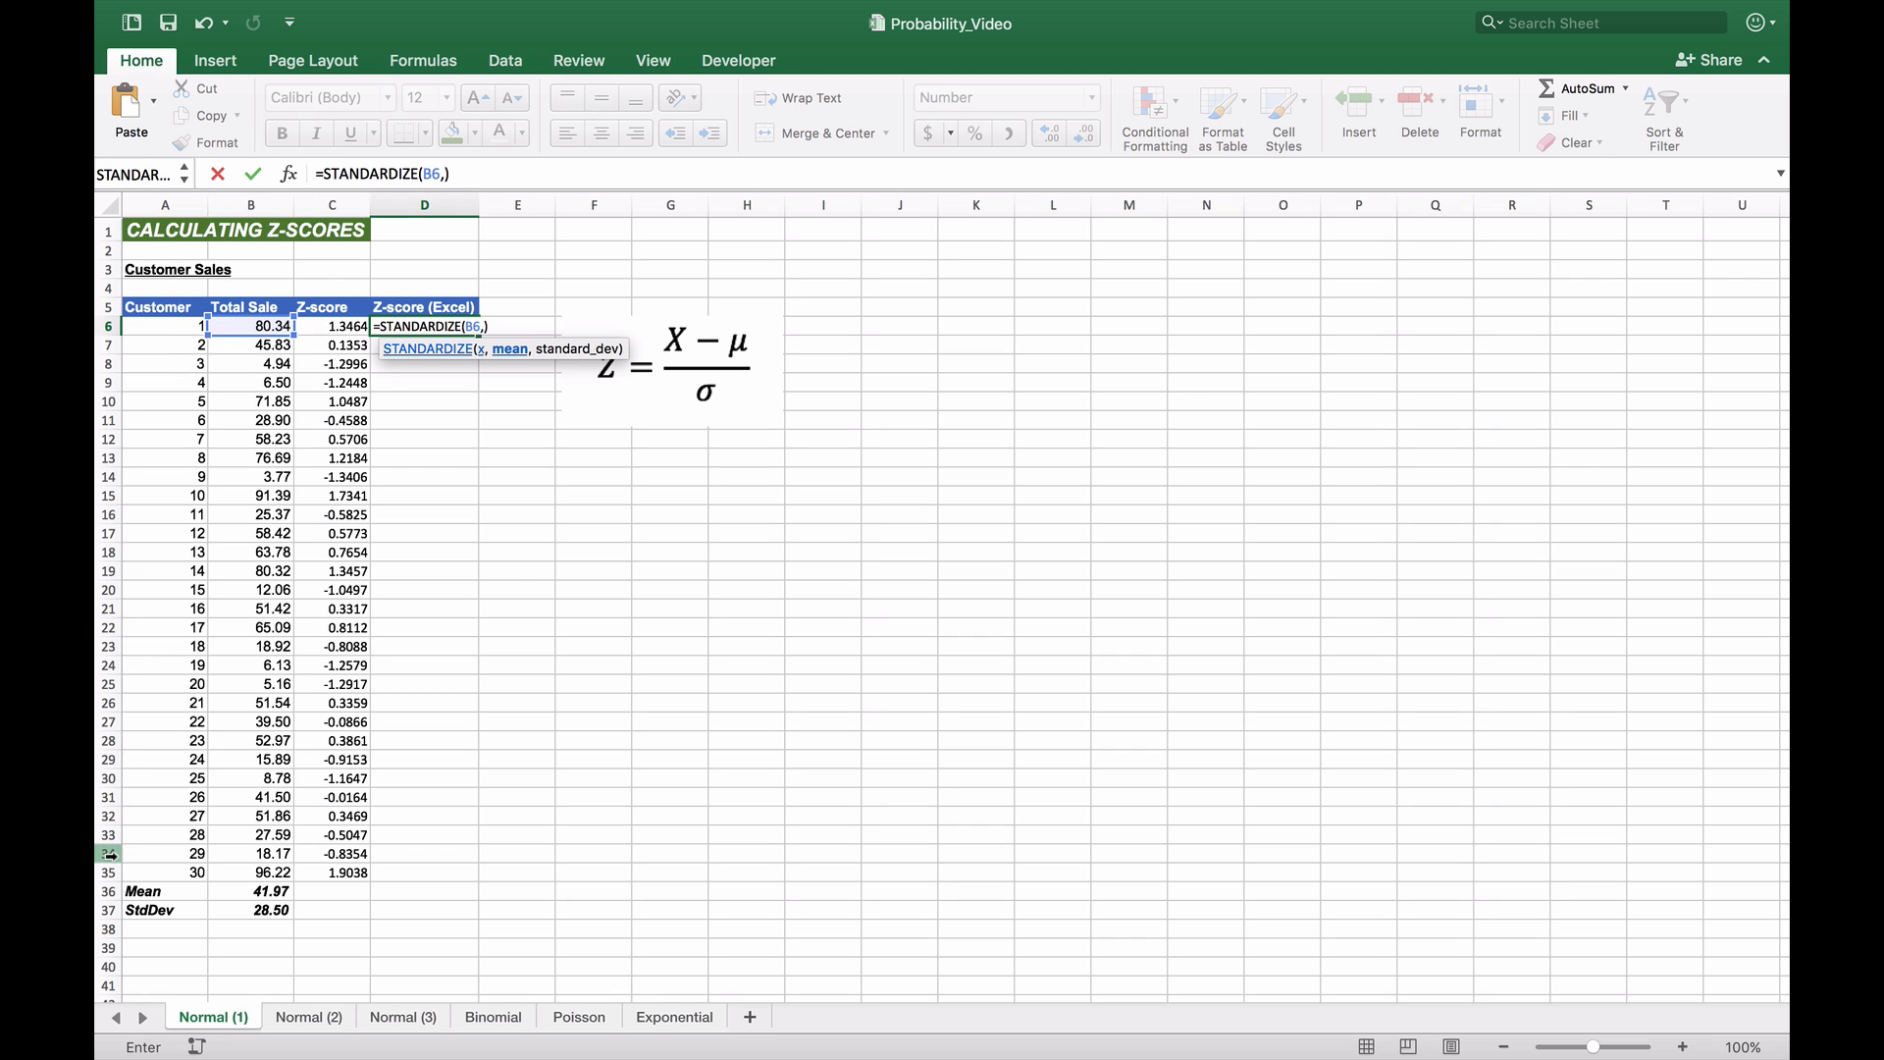
click(239, 891)
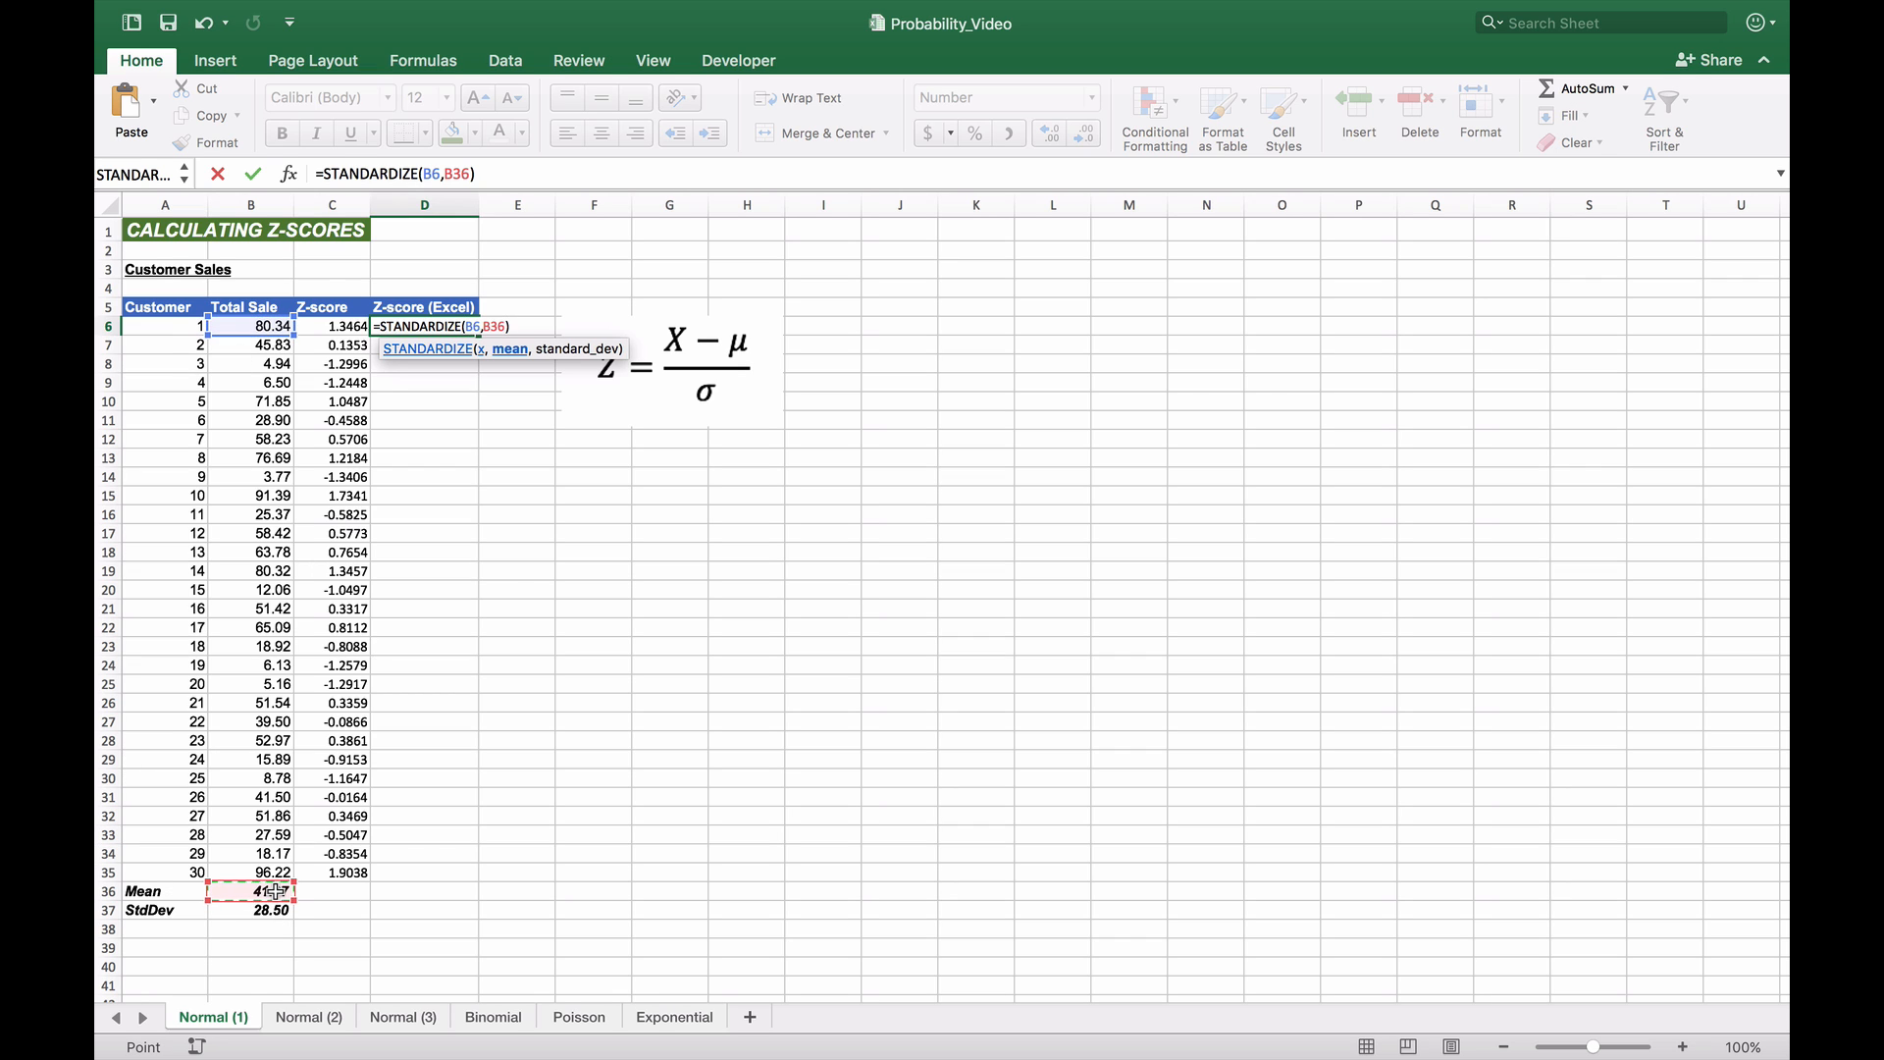
text(,)
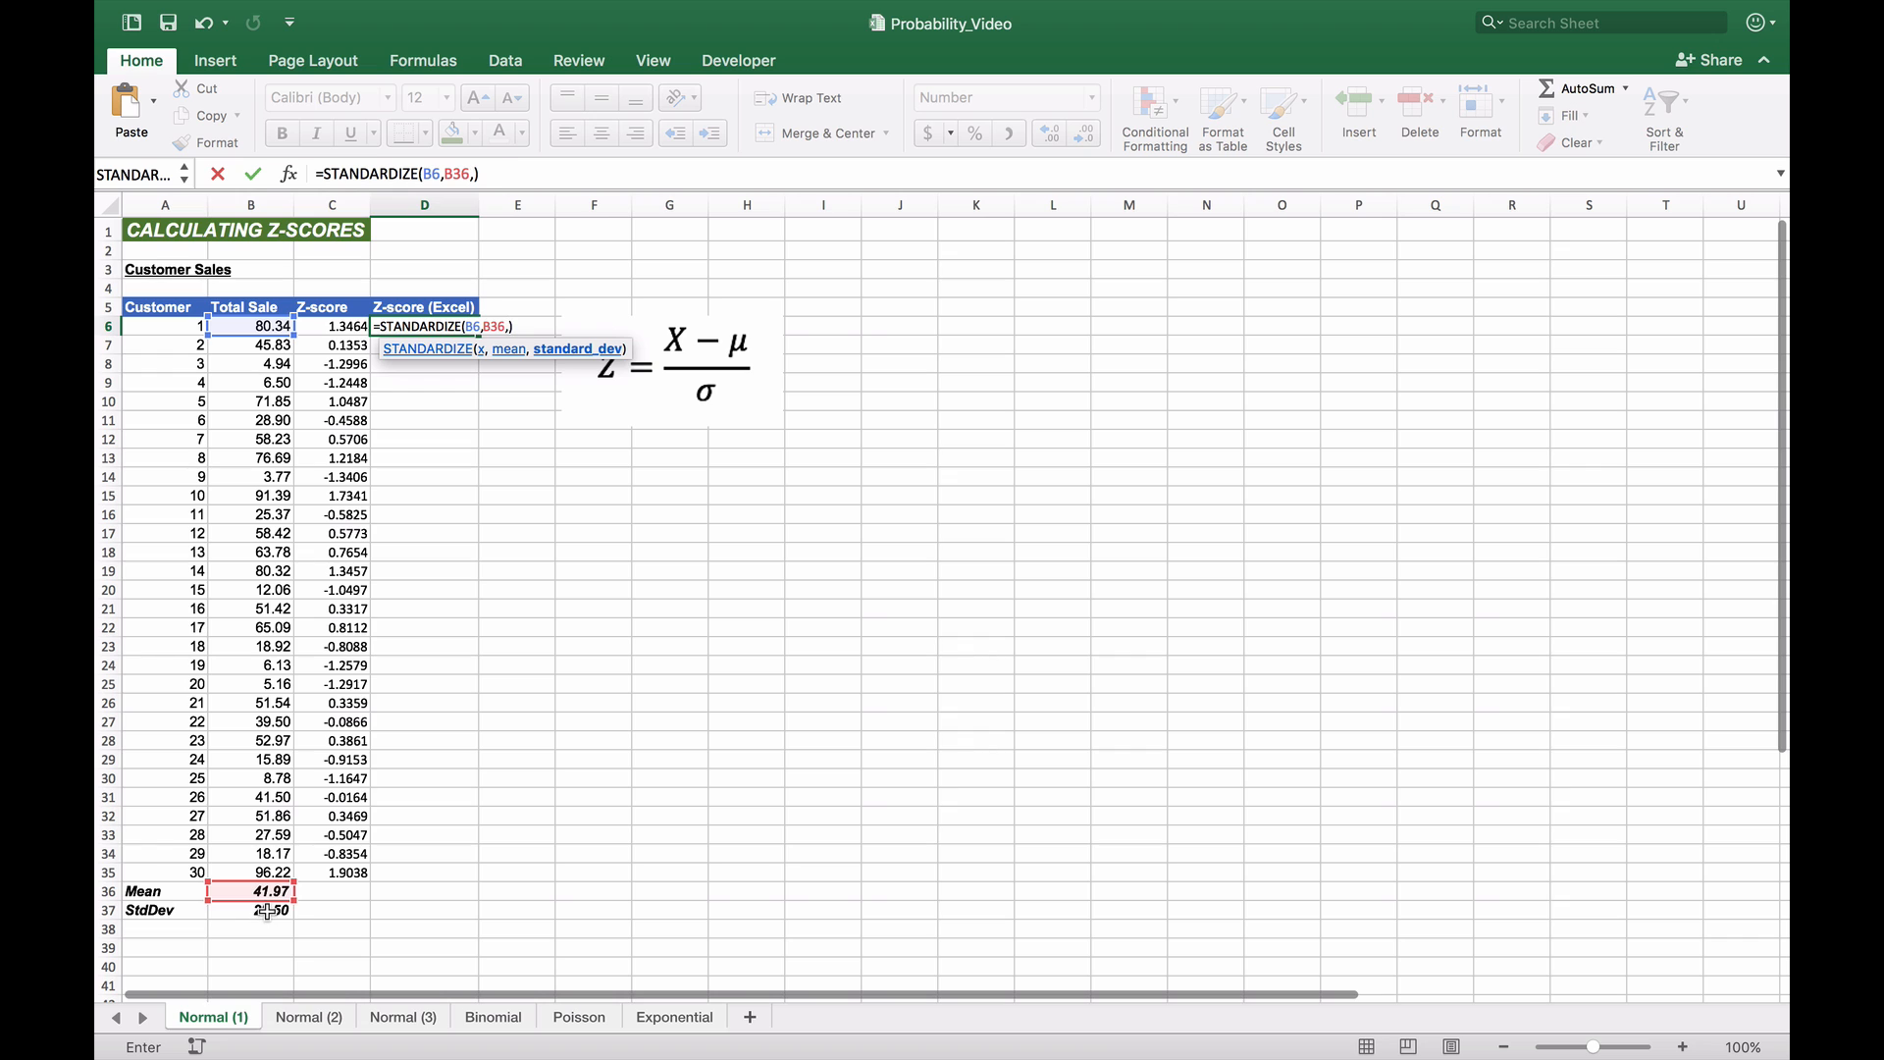
key(Enter)
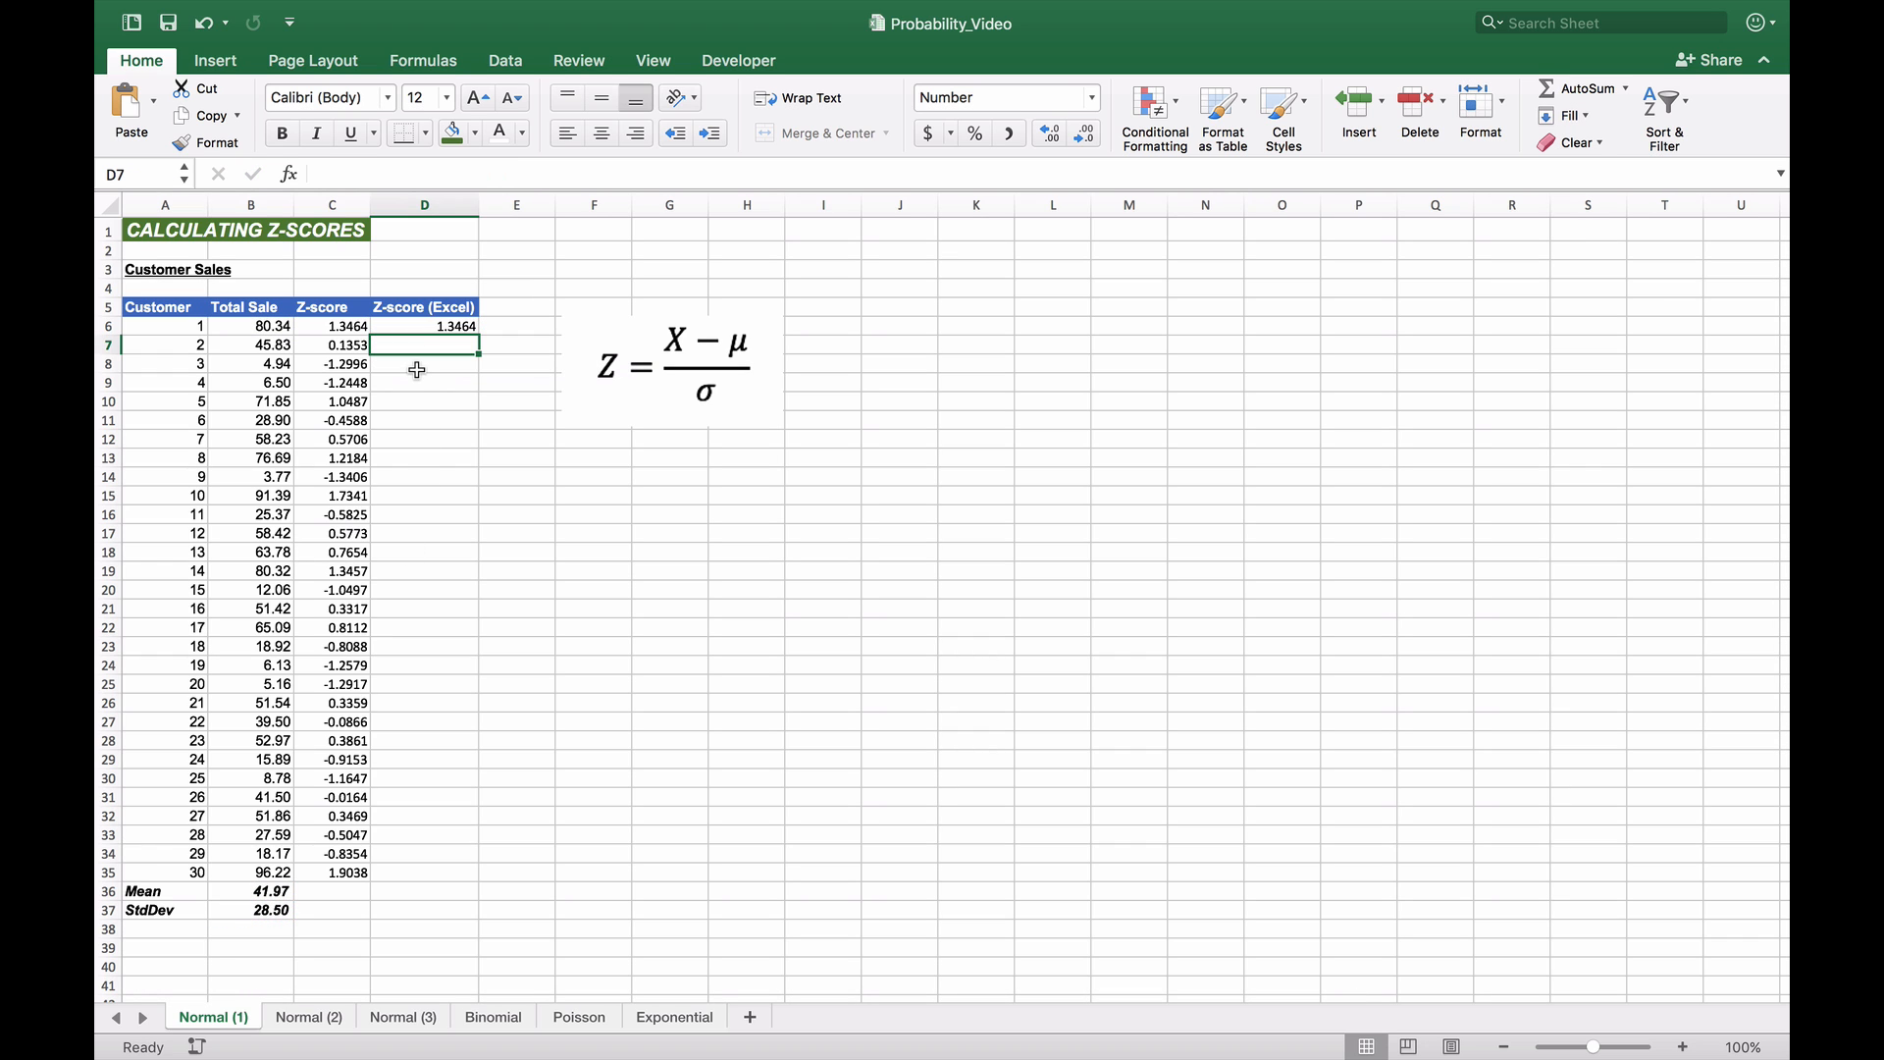
Step: Lock B36 and B37 in D6's STANDARDIZE formula and fill it down to D35
click(424, 326)
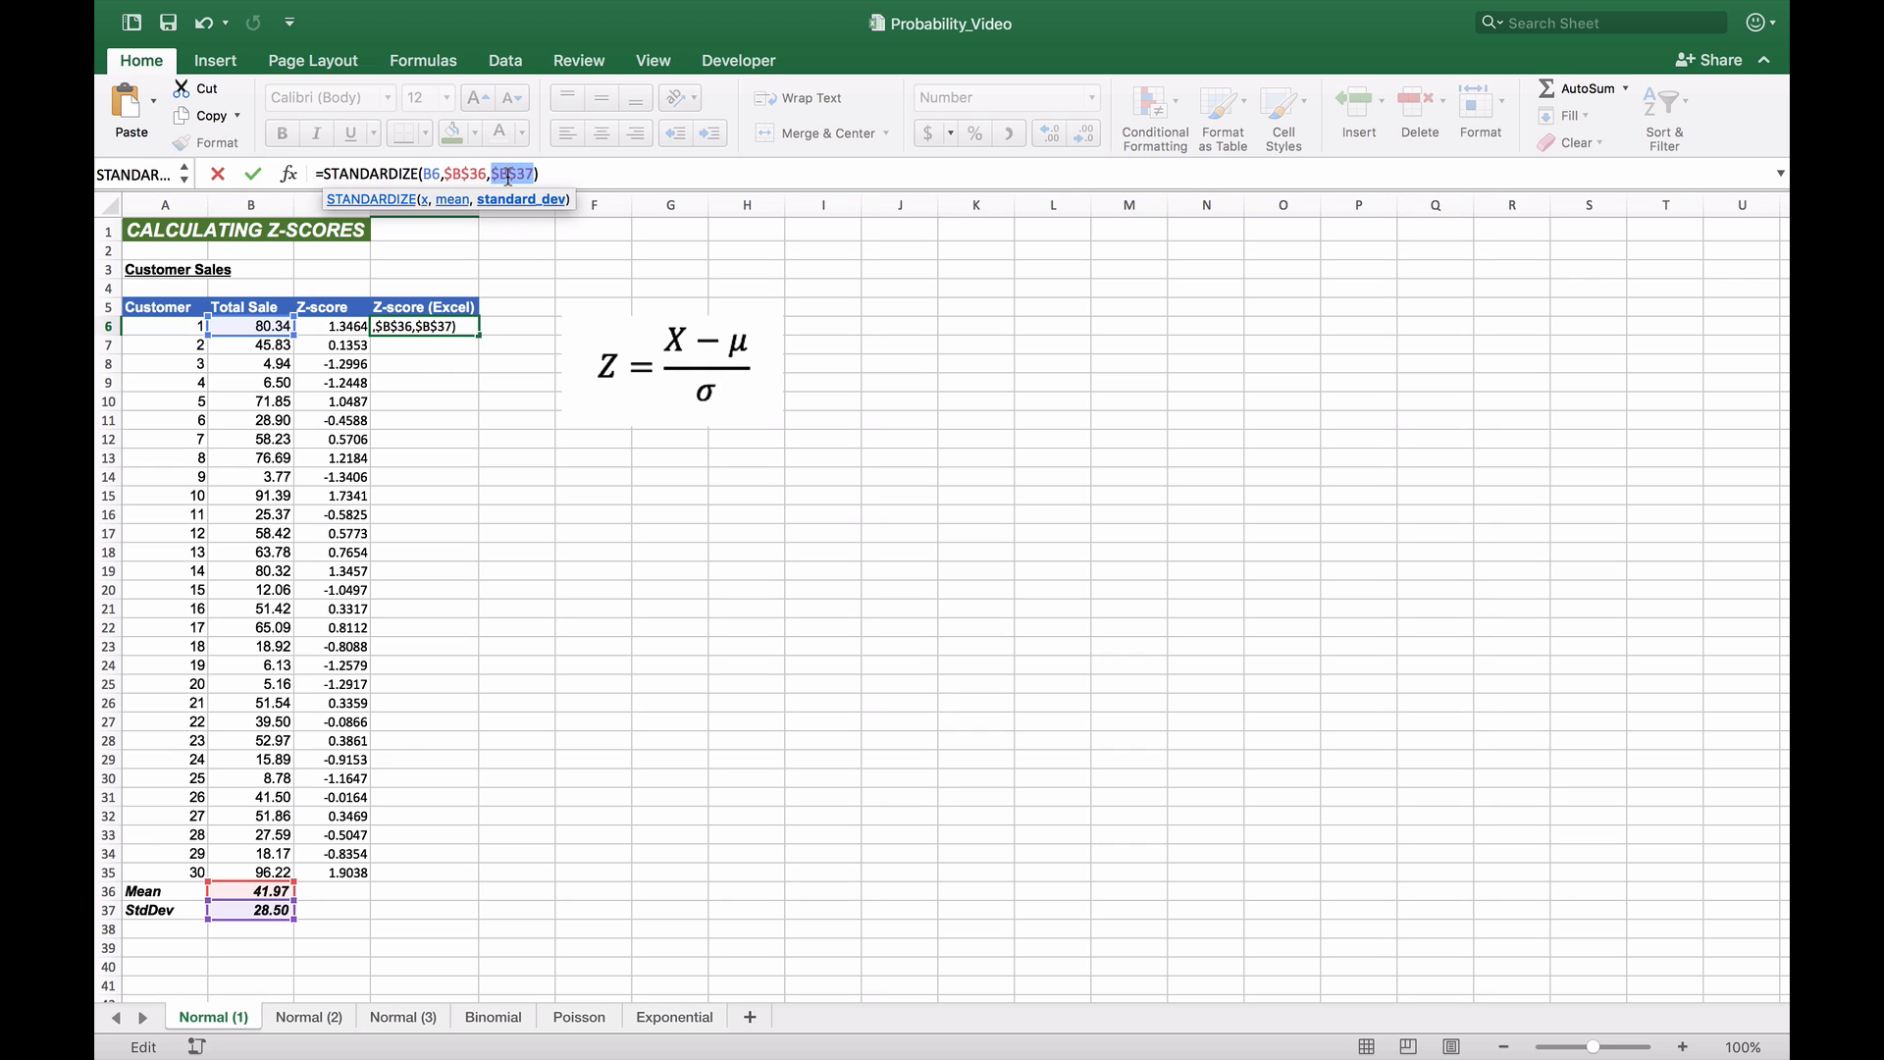
key(Enter)
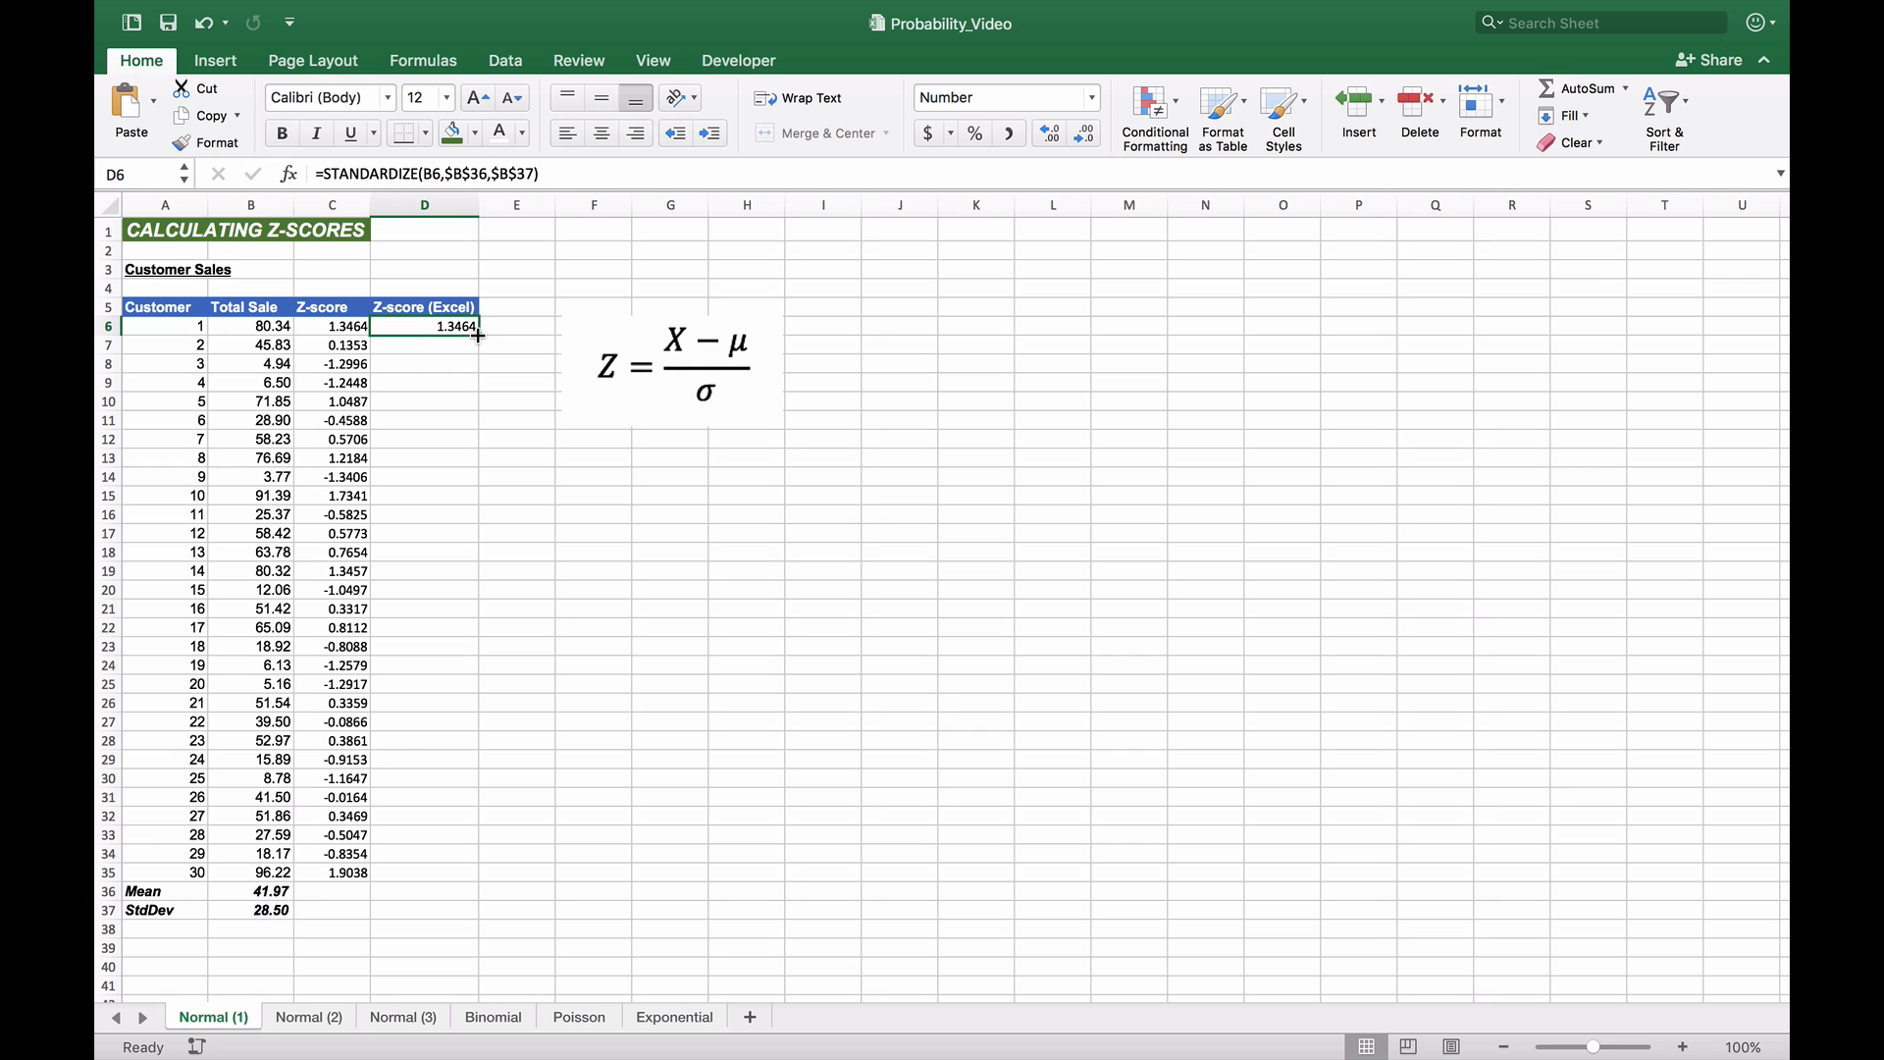
drag(424, 326, 424, 872)
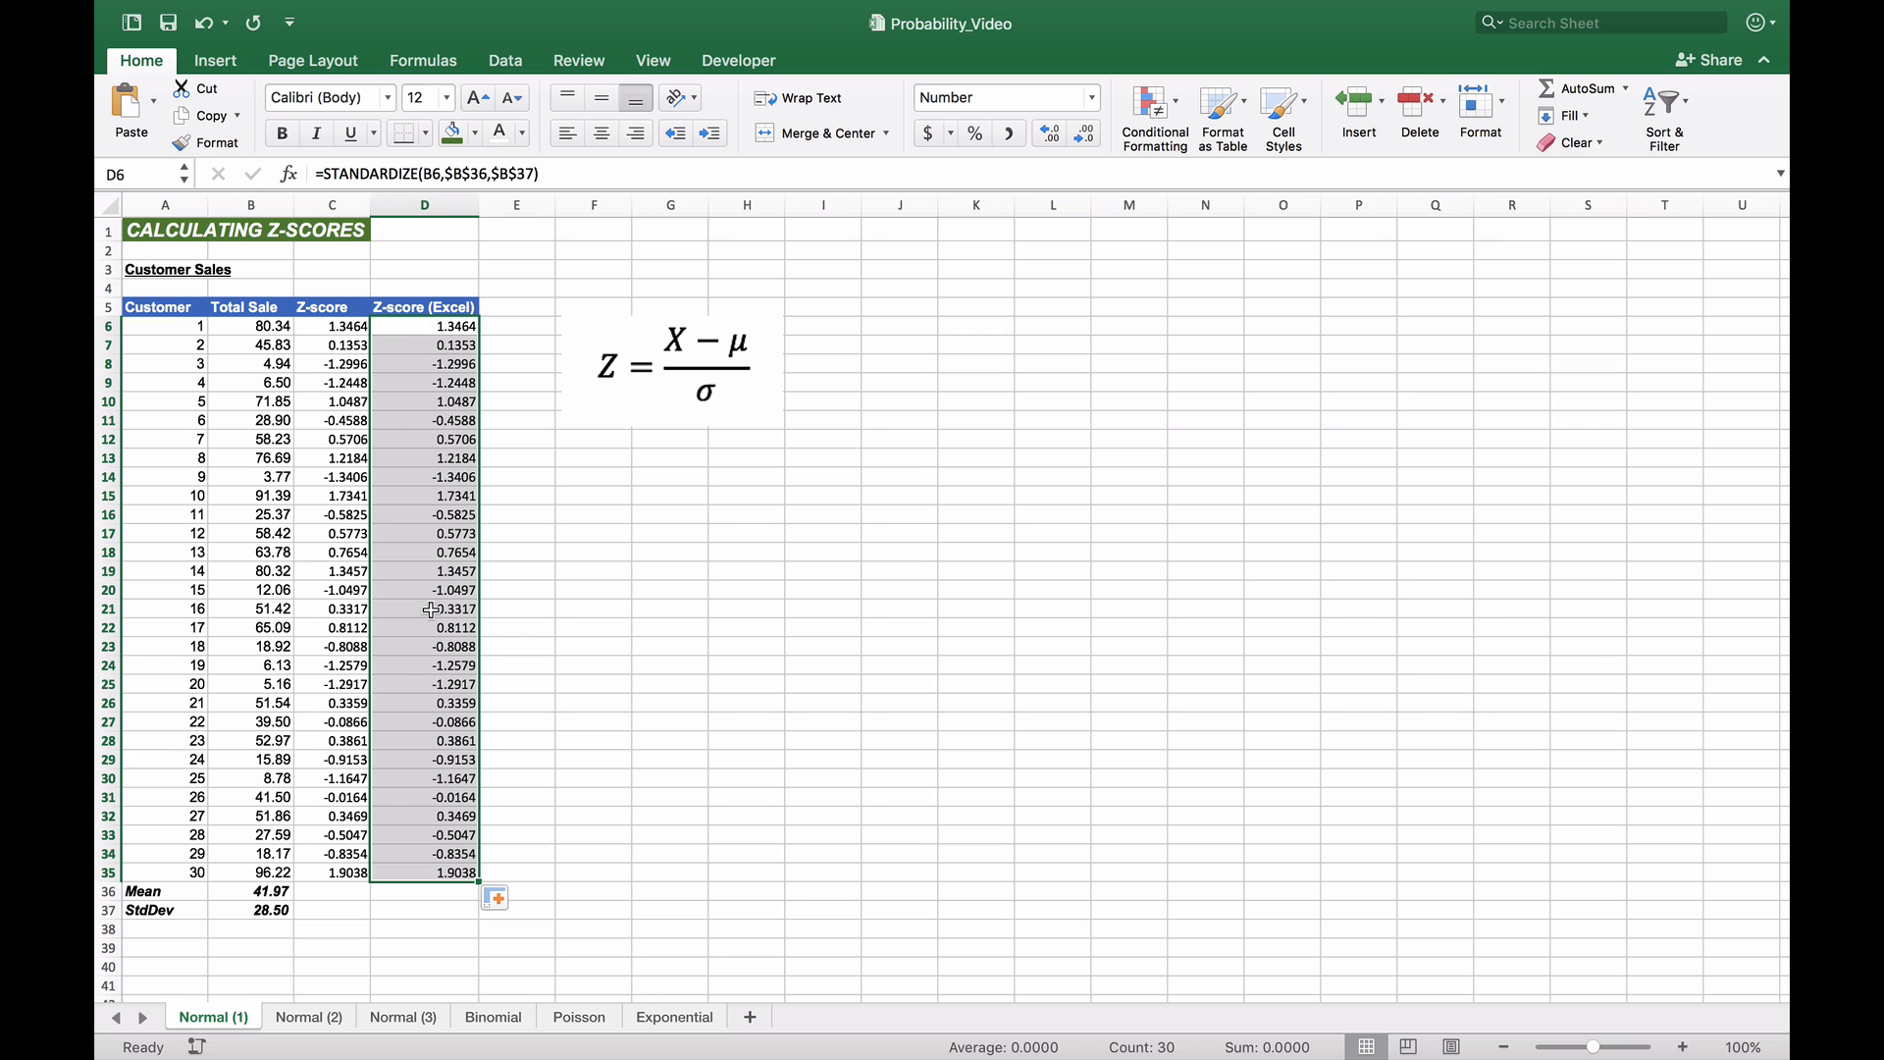
mouse_move(434, 872)
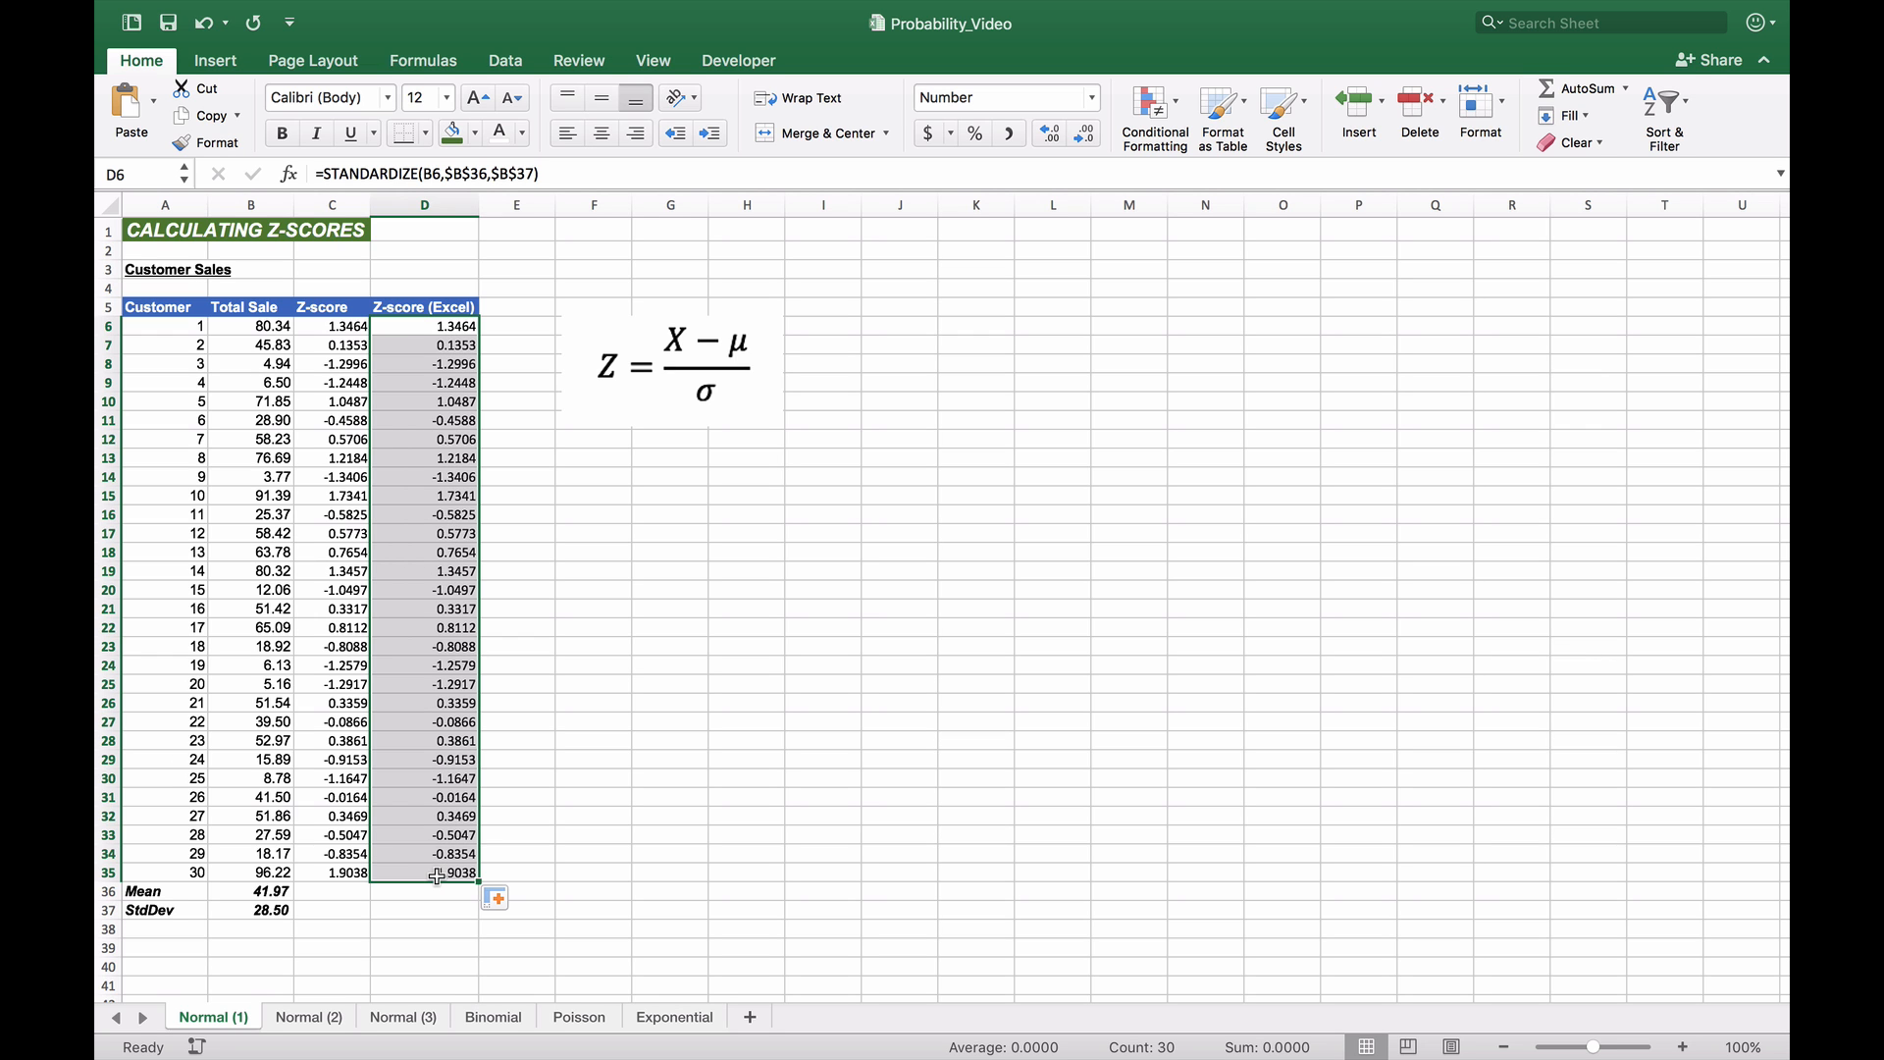